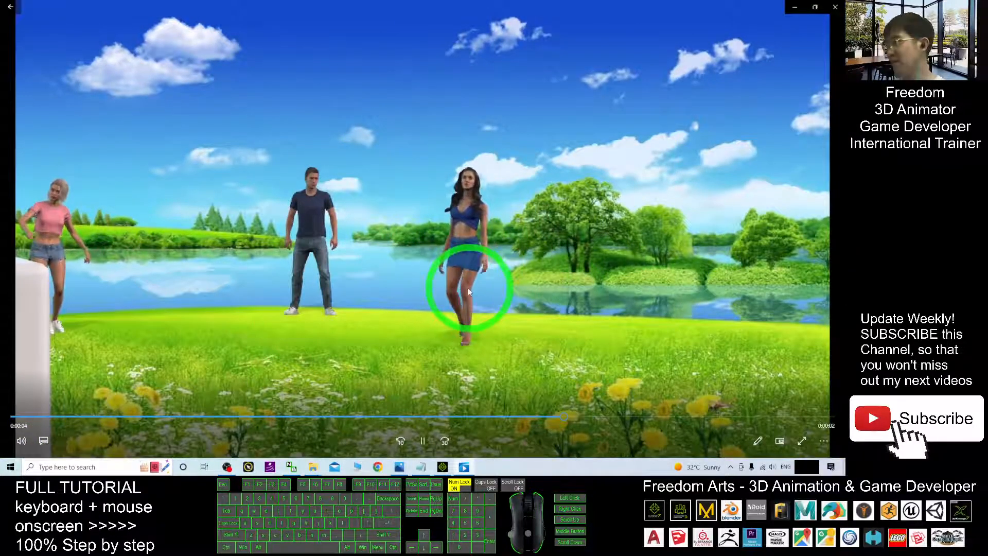
Close the finished-scene preview video to reveal the empty DefProject in iClone 8
click(462, 237)
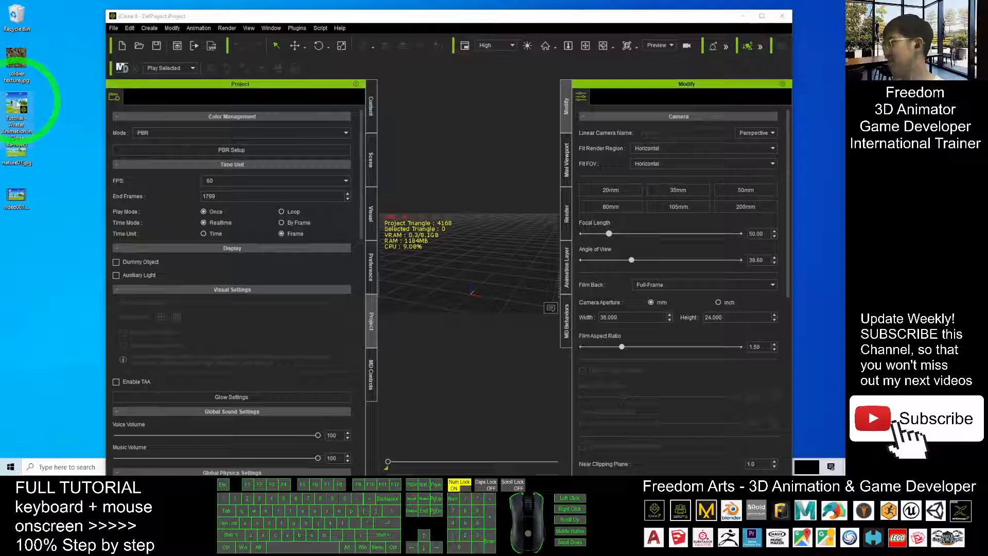
Maximize iClone 8, orbit around the three avatars in the tutorial scene, and return to DefProject
click(479, 261)
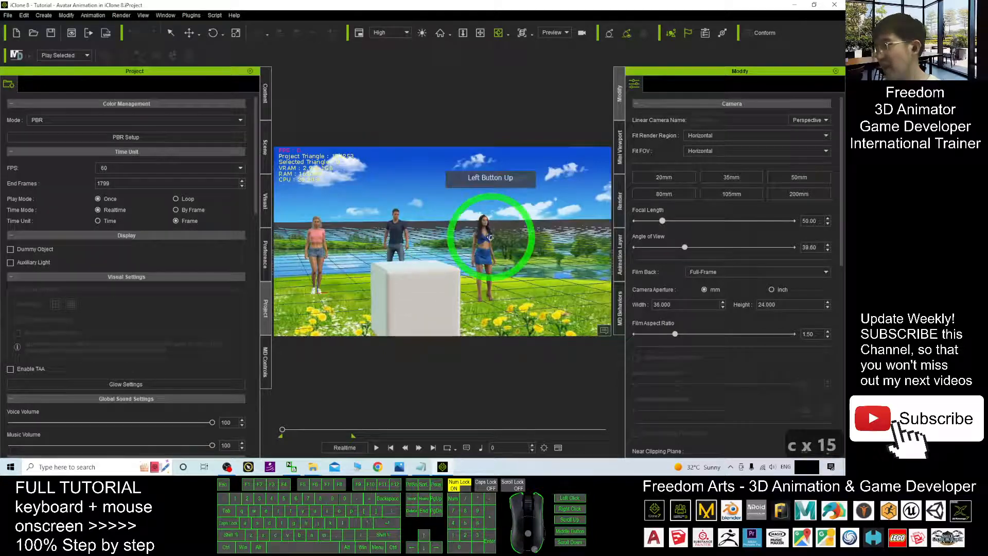
drag(490, 238, 391, 220)
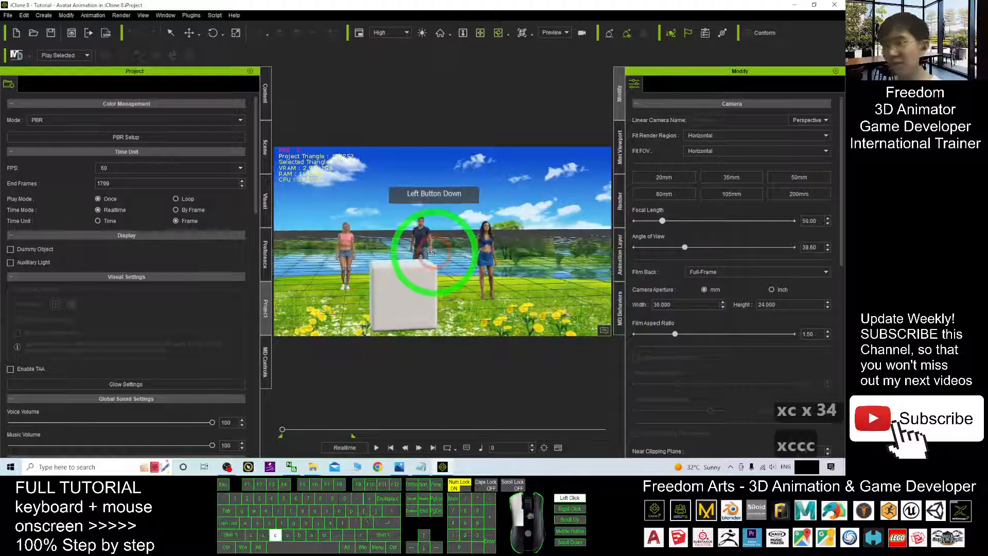
drag(433, 253, 570, 245)
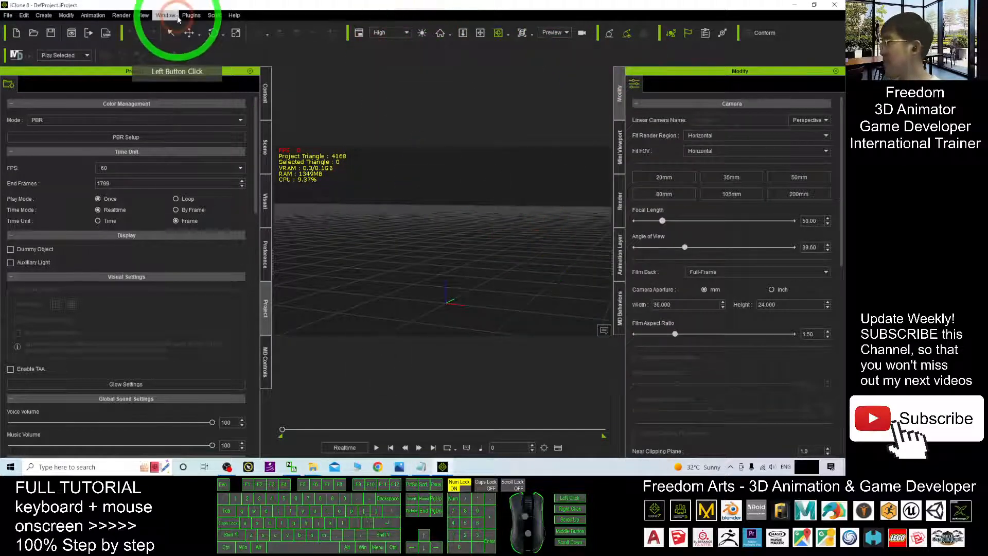
Show the Content library panel from the Window menu and bring it to the front
click(165, 14)
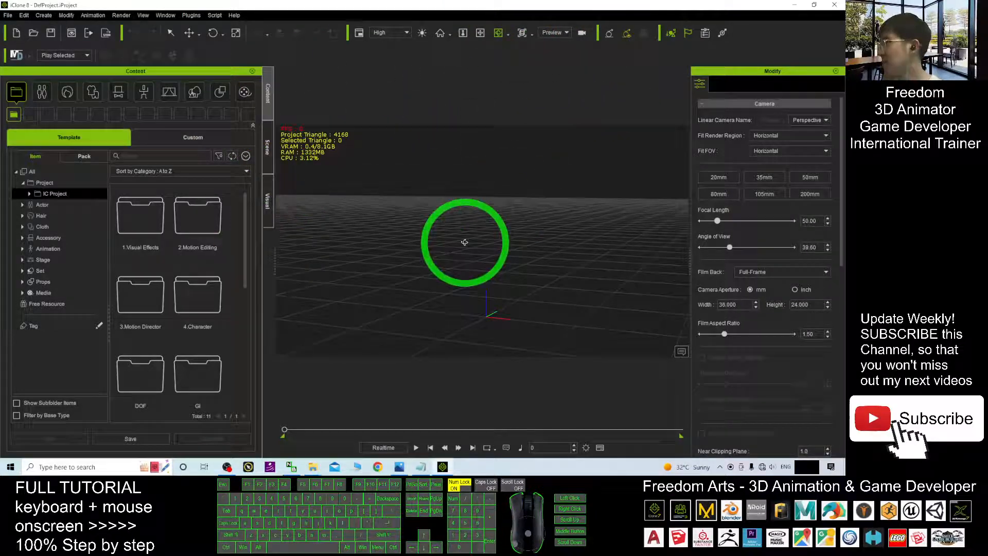
click(268, 92)
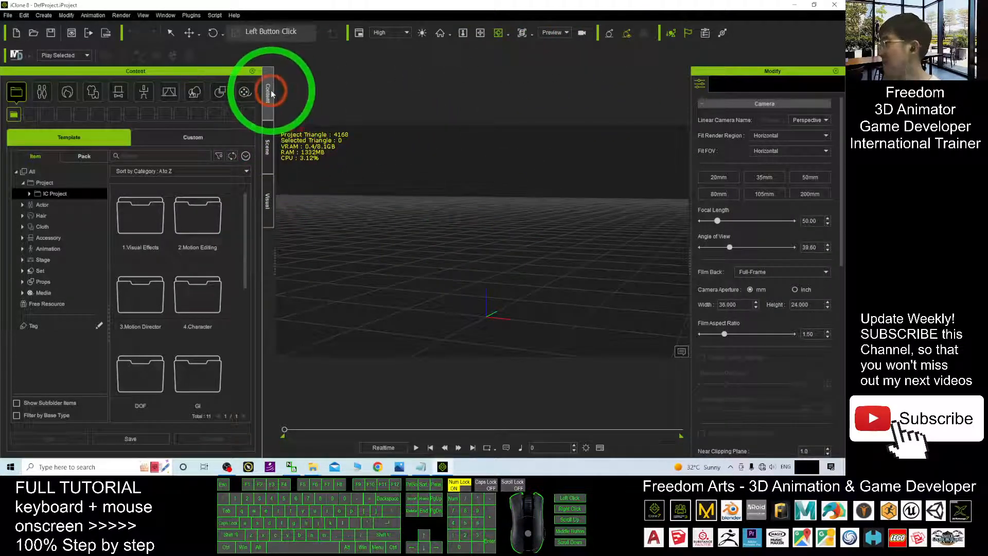
click(195, 91)
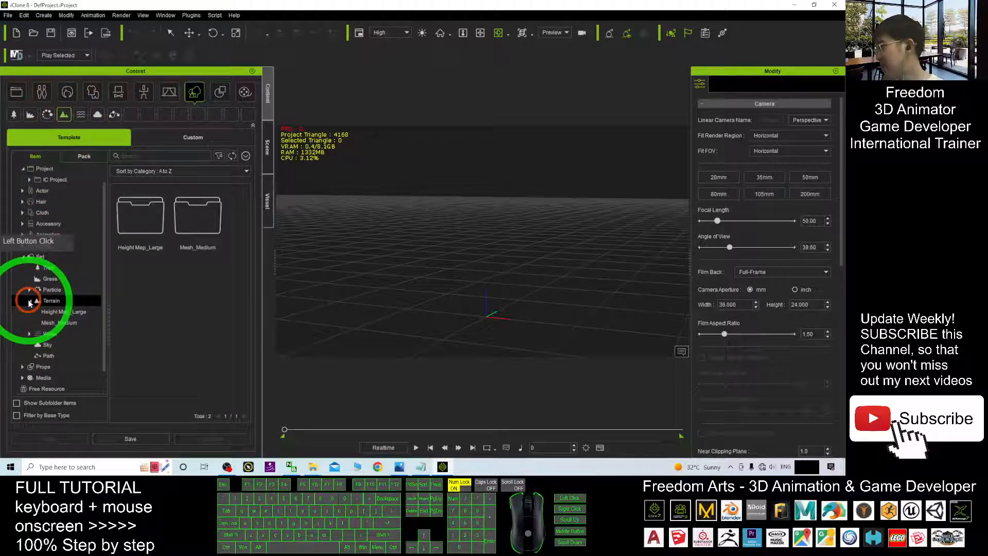
Expand Set > Terrain and browse the Height Map_Large and Mesh_Medium template folders
click(51, 300)
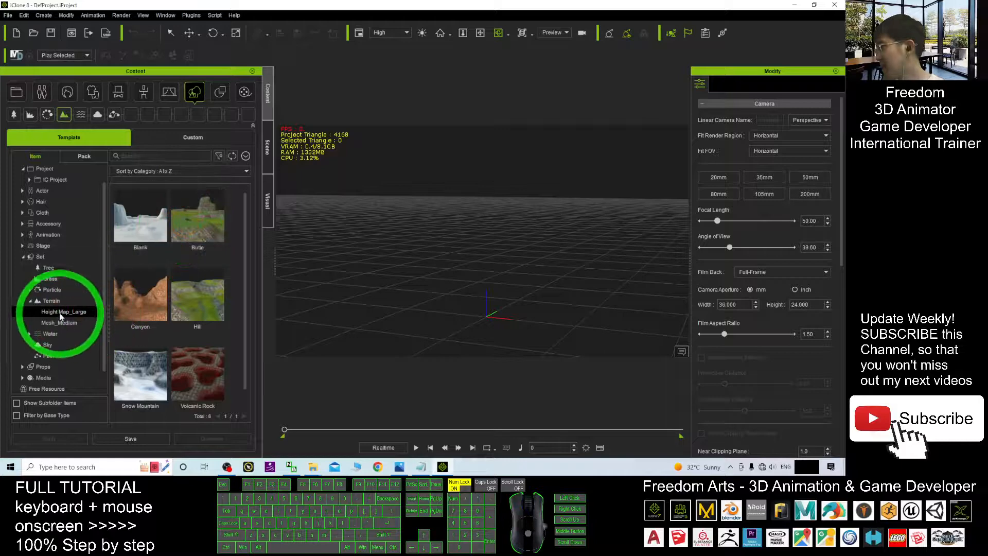
click(54, 322)
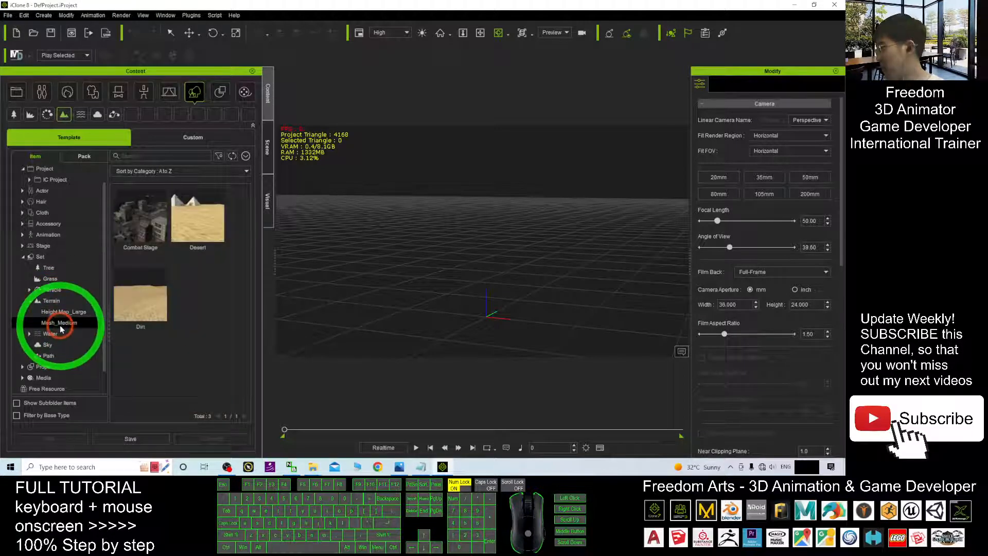
click(52, 300)
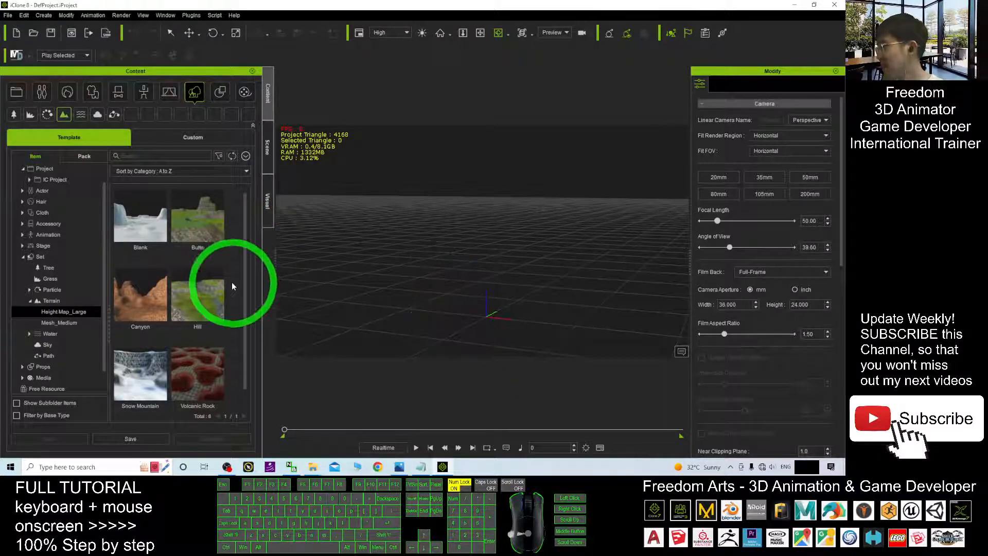
Add the Hill height-map terrain to the scene and orbit to inspect its slopes and cliffs
double_click(198, 296)
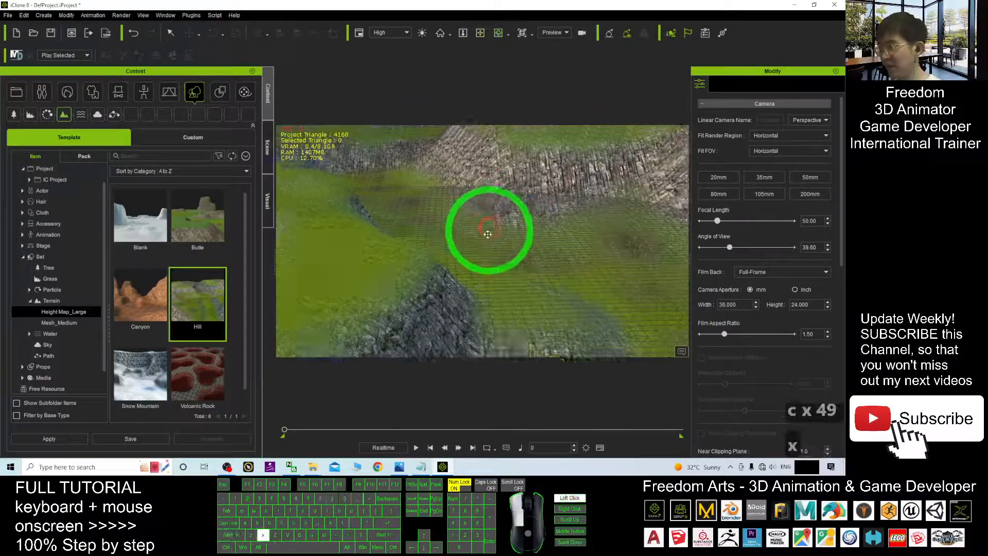
drag(488, 234, 353, 243)
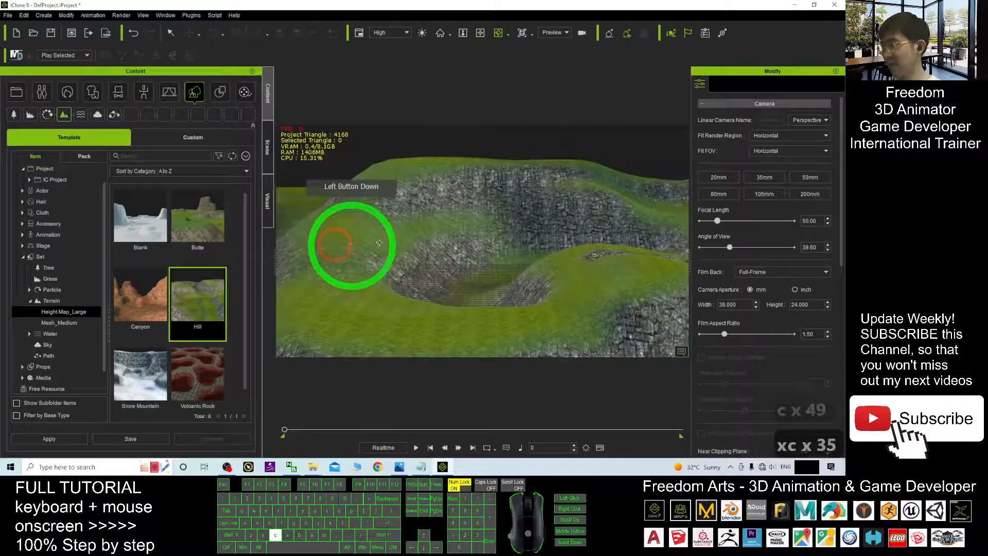
drag(353, 246, 602, 268)
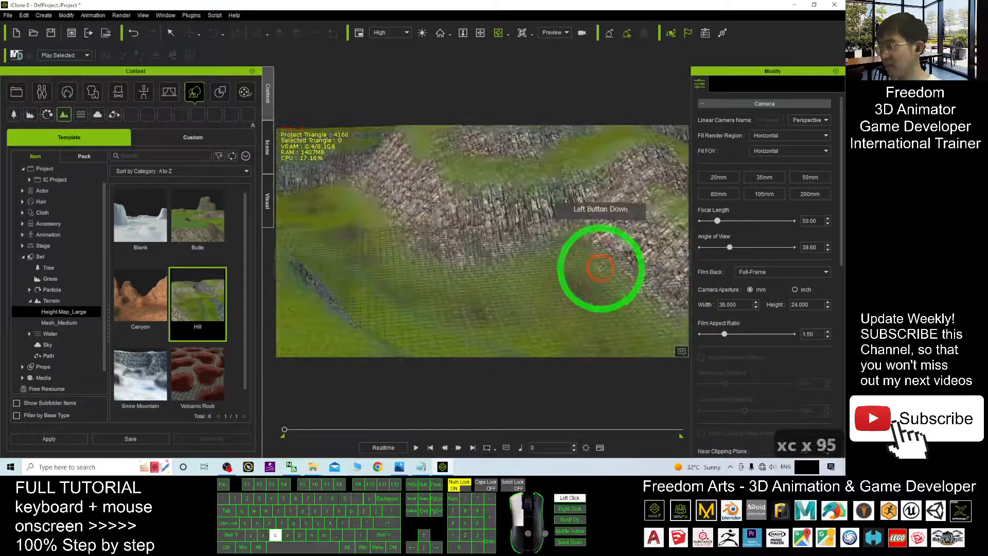
drag(599, 268, 605, 274)
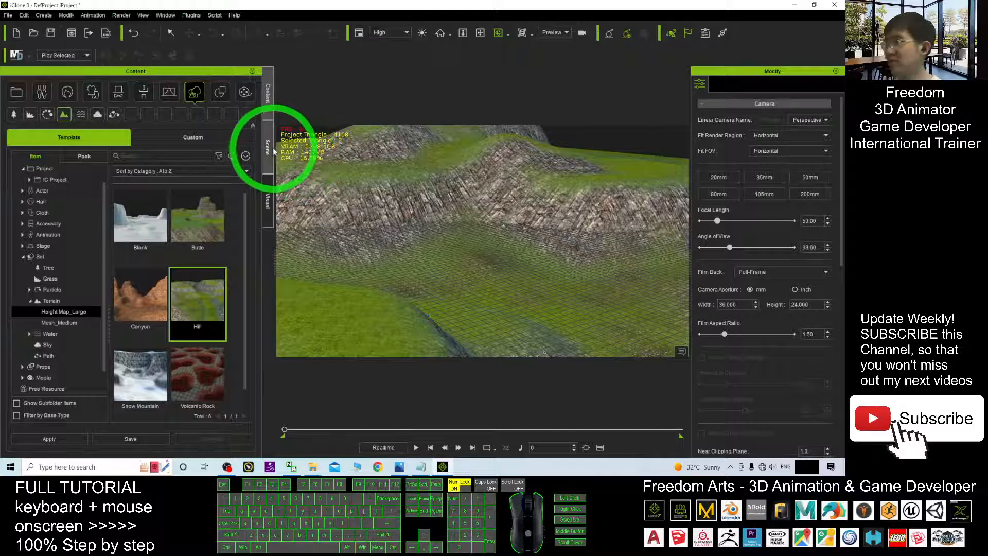
Select the Hill terrain in the Scene list and lower its Height Scale from 50 to about 21
click(267, 150)
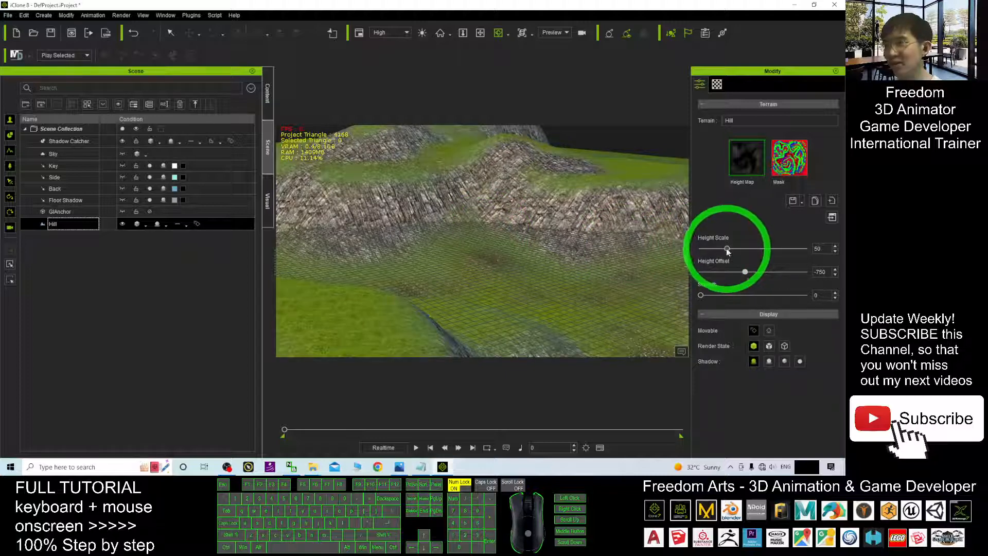
drag(726, 248, 706, 248)
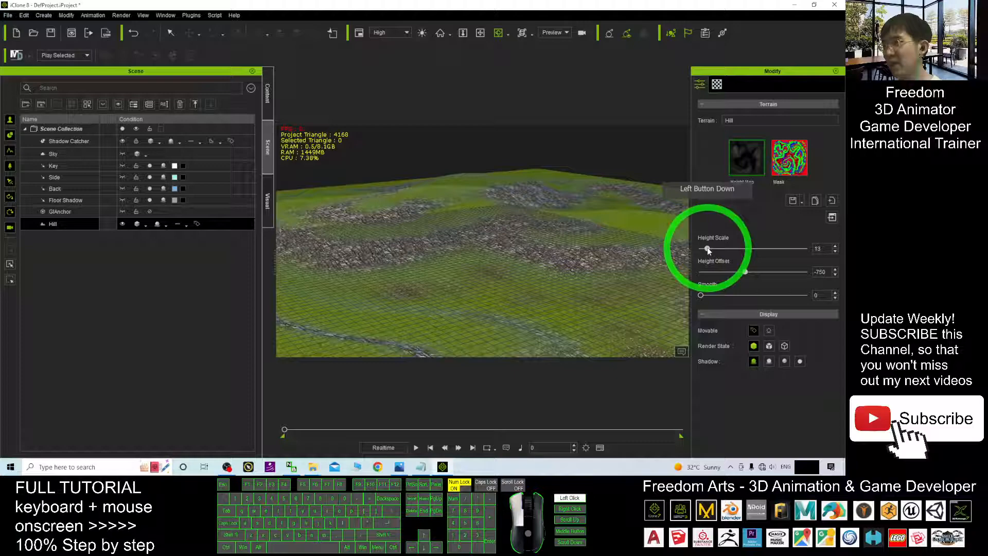
drag(706, 248, 751, 248)
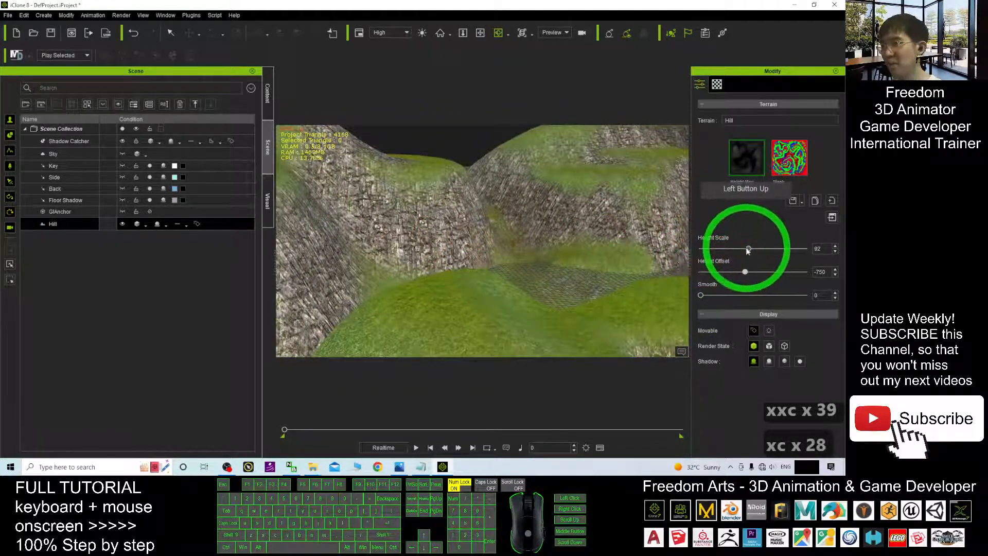
drag(748, 248, 701, 248)
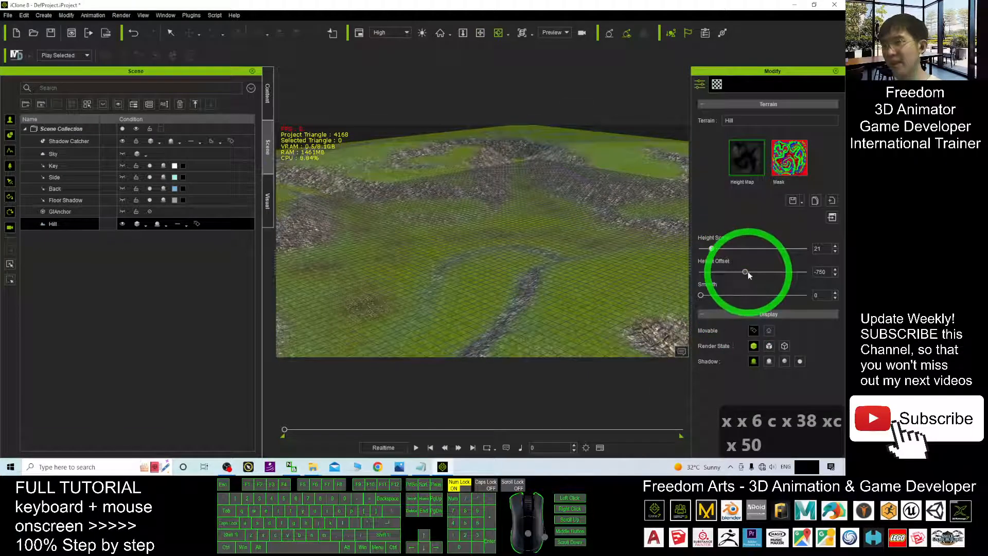
Set the Hill terrain's height offset to about -882, smoothing to 15 and height scale to 47
drag(748, 272, 740, 272)
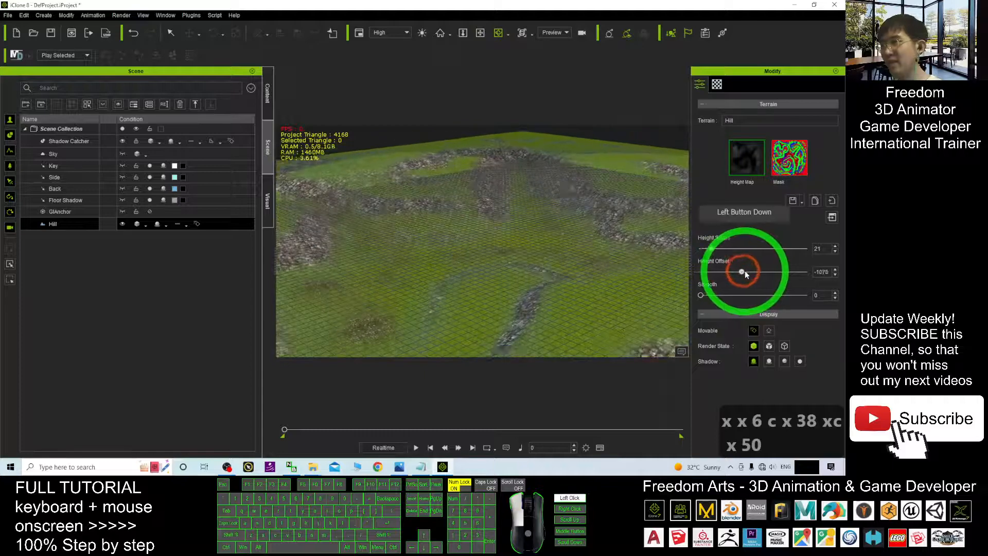
drag(741, 271, 754, 274)
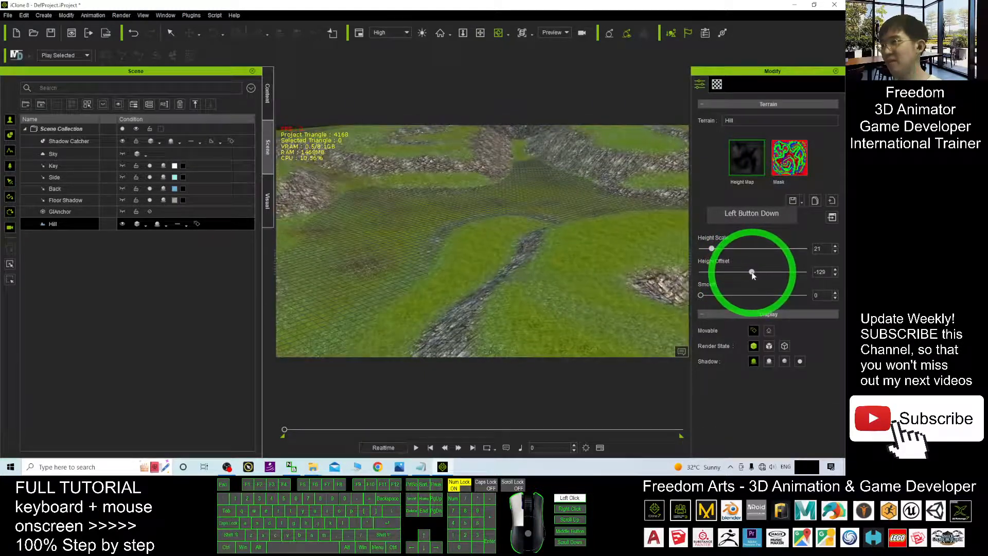
drag(751, 270, 737, 271)
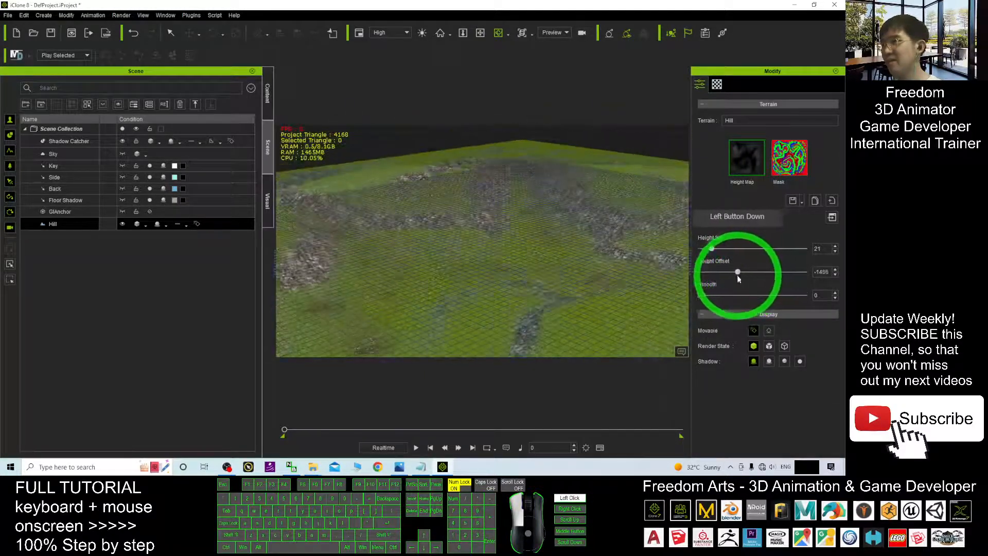
drag(737, 272, 745, 272)
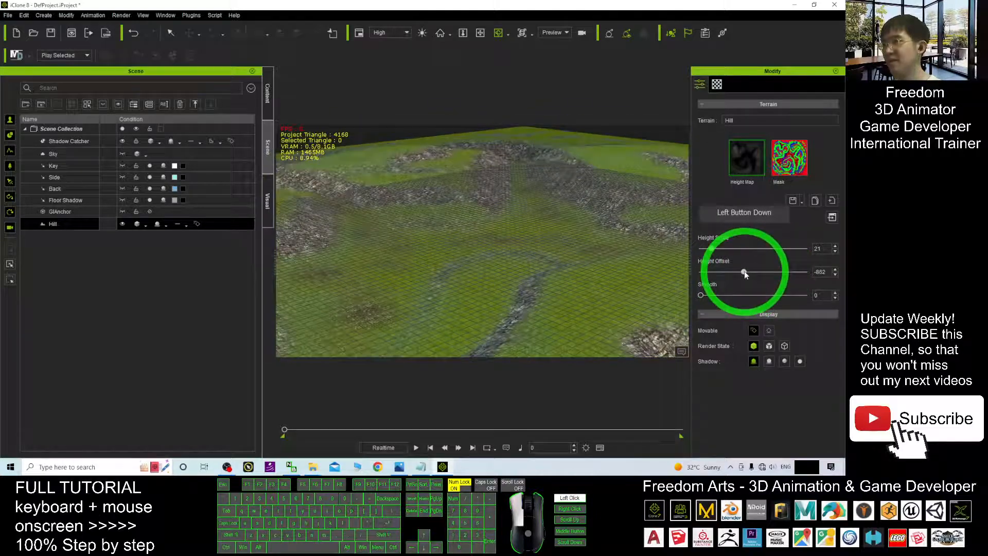
drag(743, 272, 690, 293)
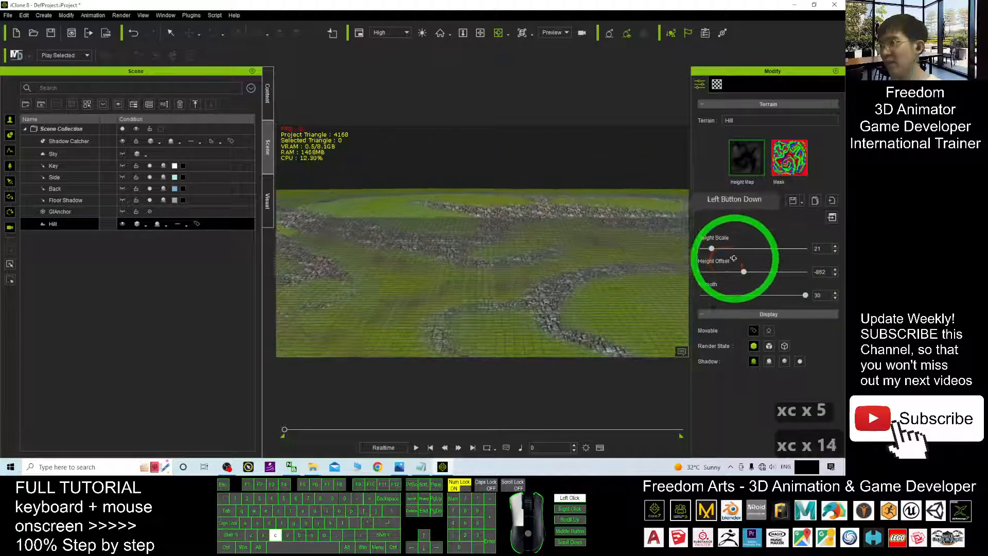
drag(712, 248, 727, 248)
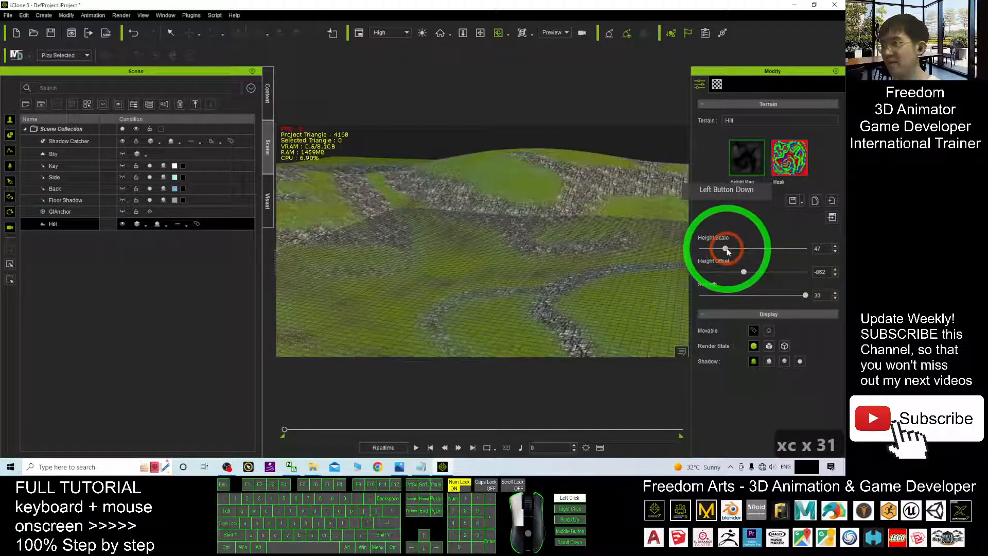
drag(727, 249, 763, 296)
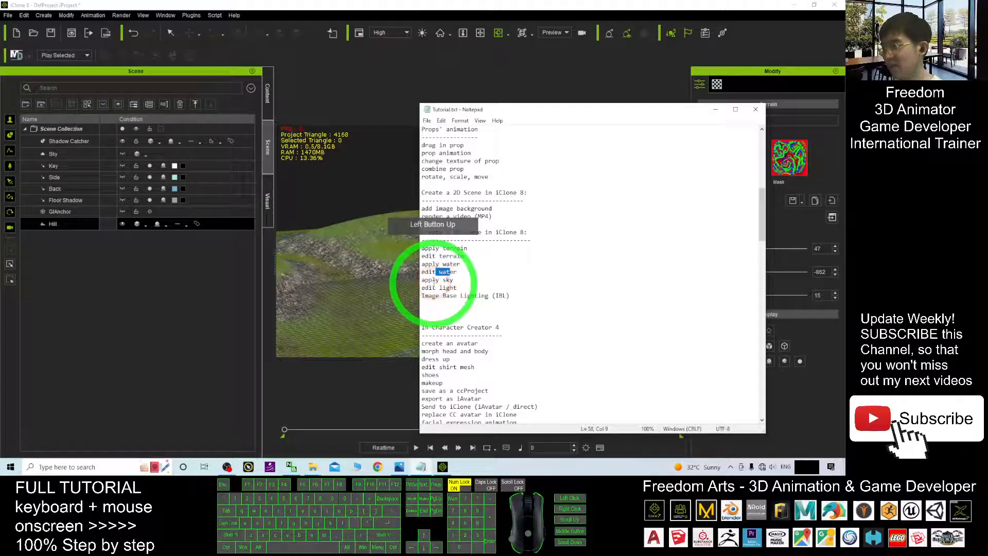
click(438, 279)
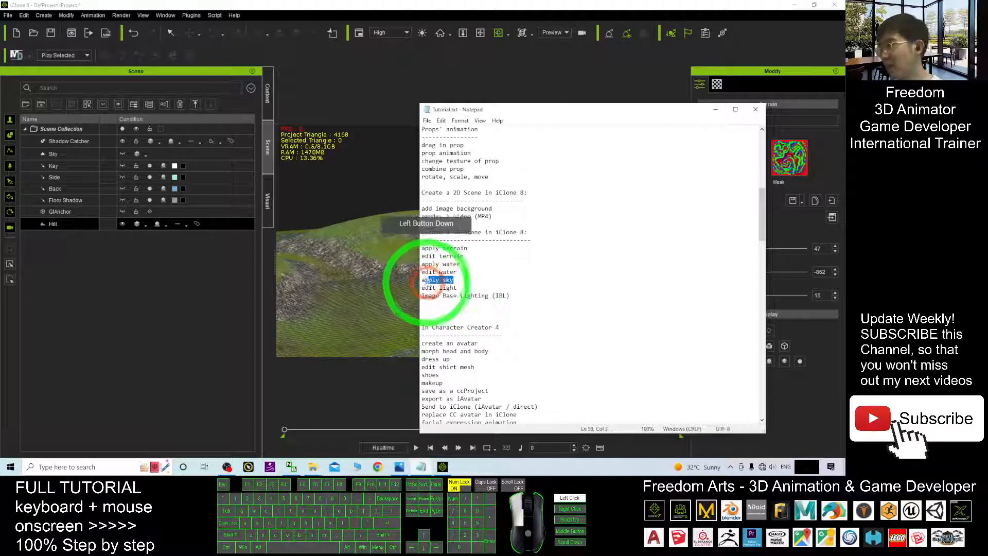
key(ctrl+x)
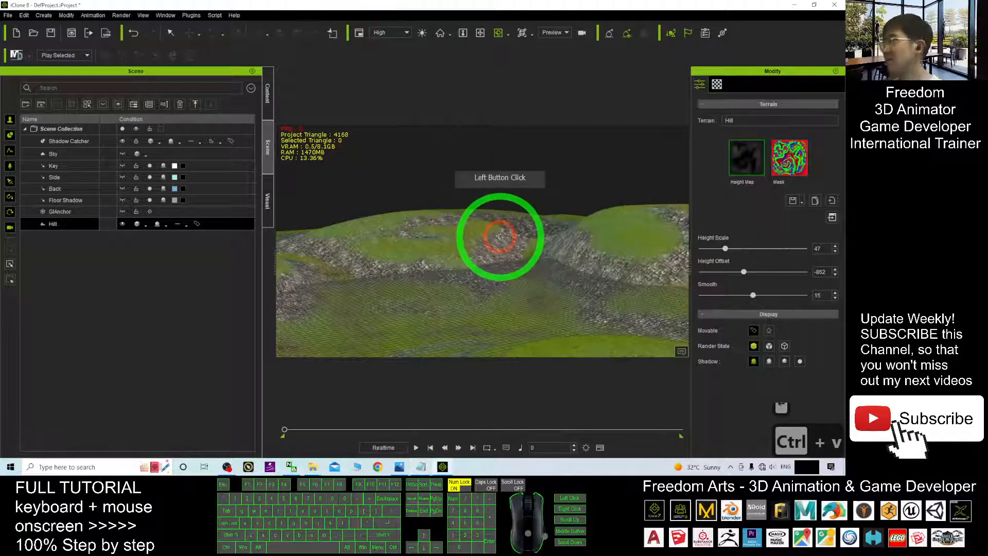
drag(500, 237, 543, 300)
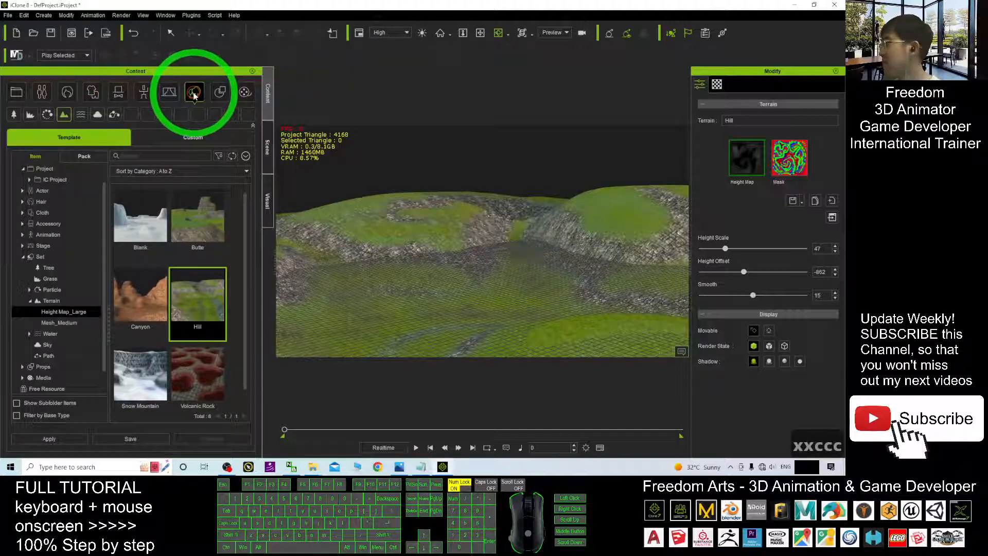
Apply the Clear Day sky template from Set > Sky and orbit to view it over the hills and valley
click(98, 115)
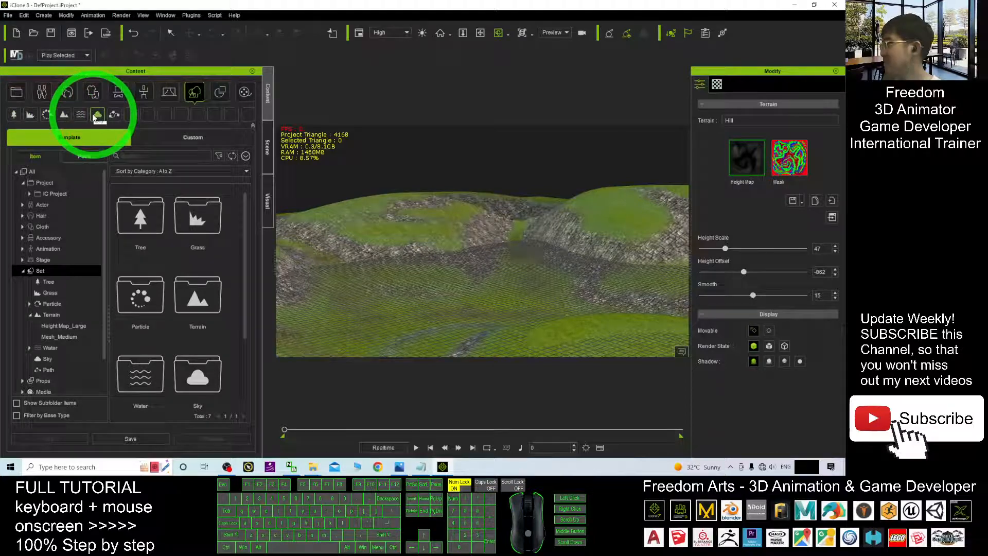
click(96, 114)
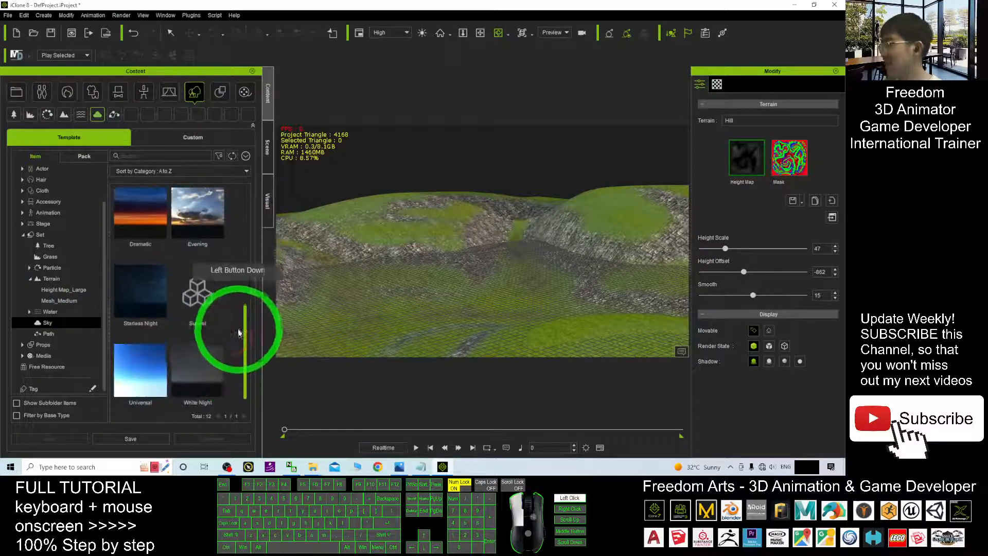
double_click(198, 264)
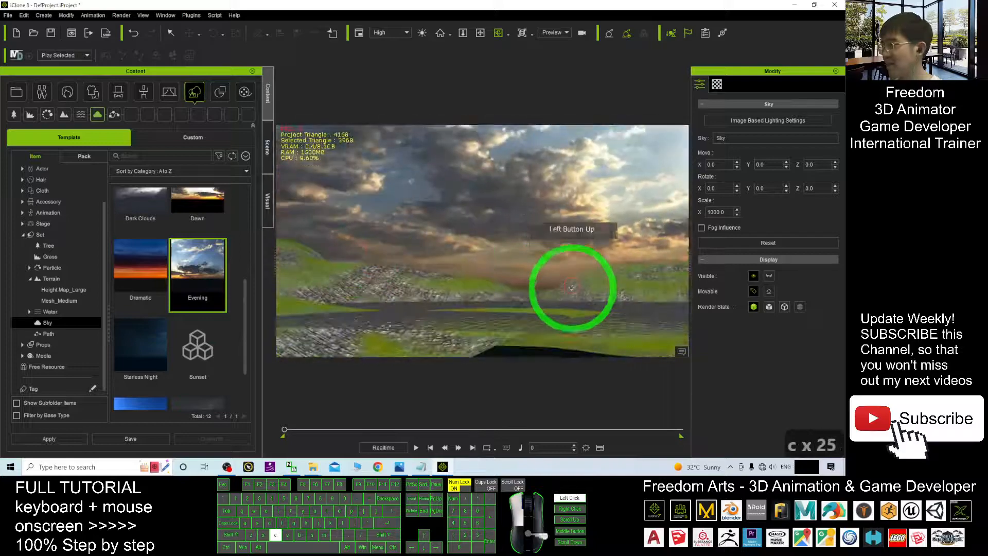
drag(574, 287, 495, 305)
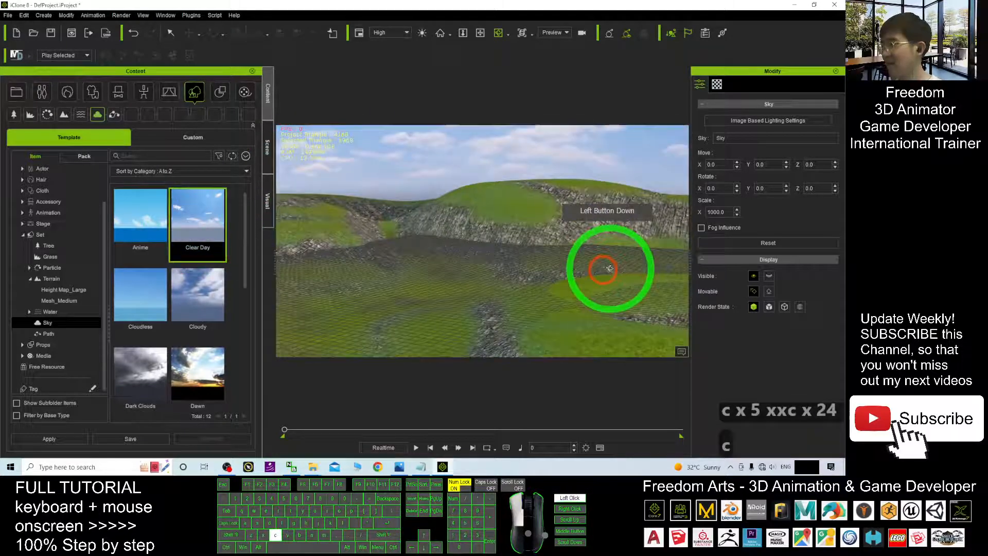
drag(608, 268, 407, 288)
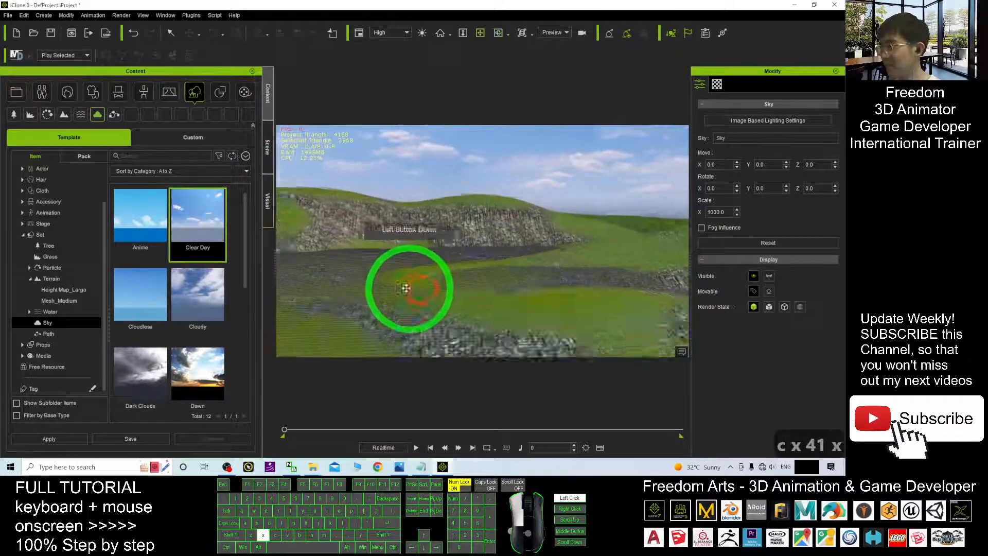
drag(409, 291, 526, 246)
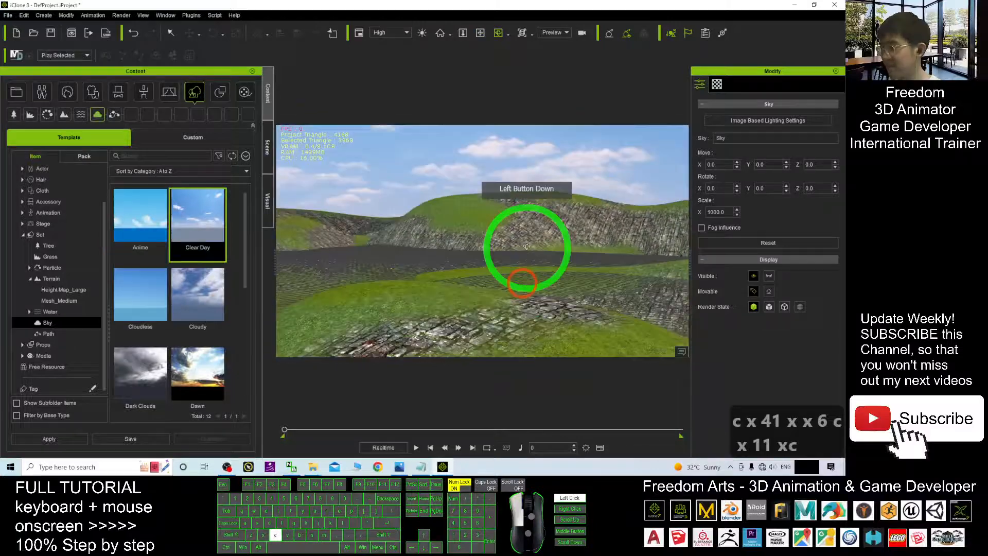
drag(526, 252, 498, 261)
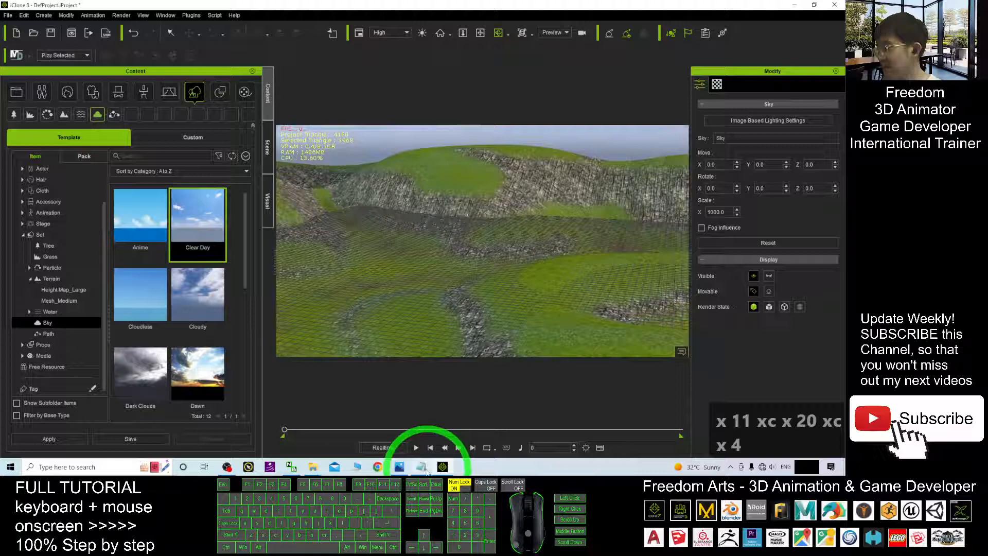
click(422, 466)
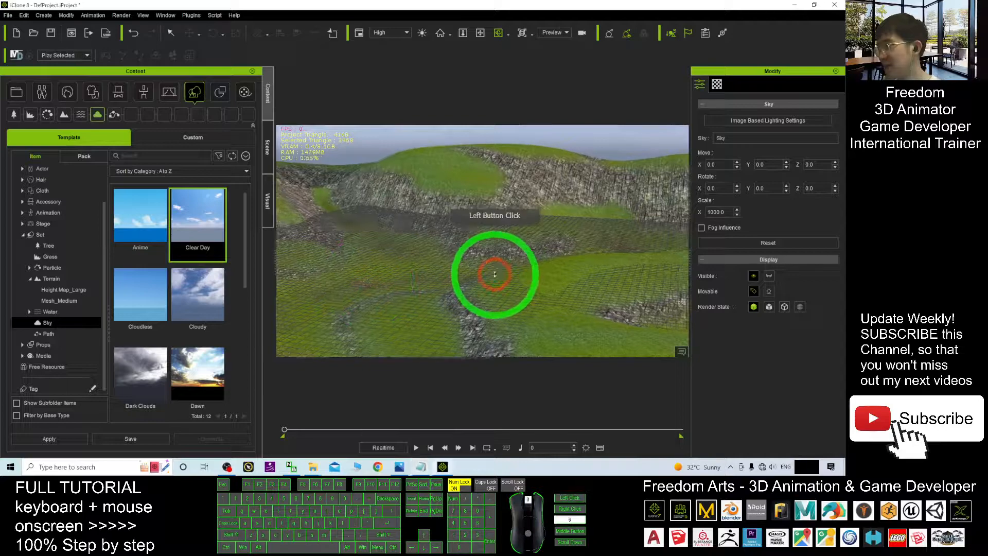
drag(495, 274, 473, 199)
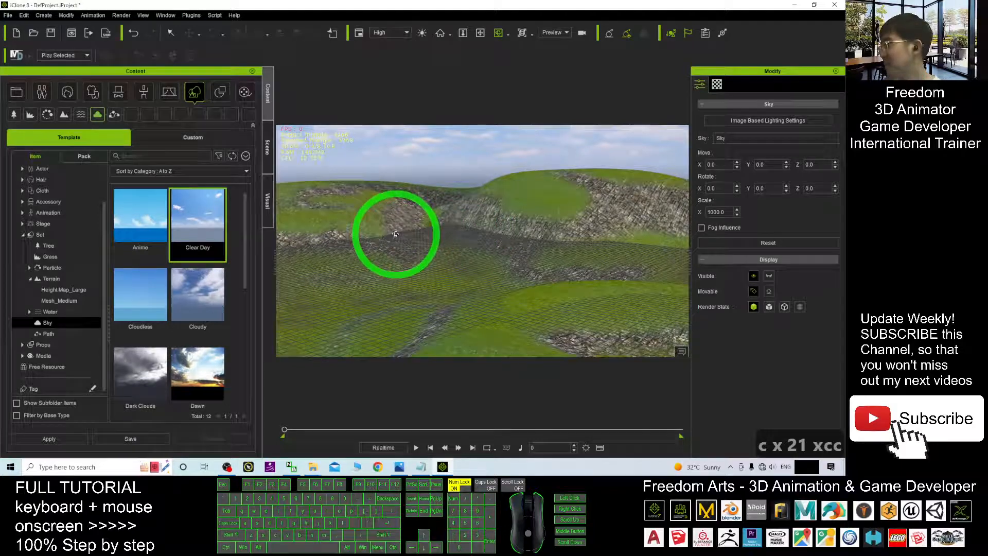
click(80, 115)
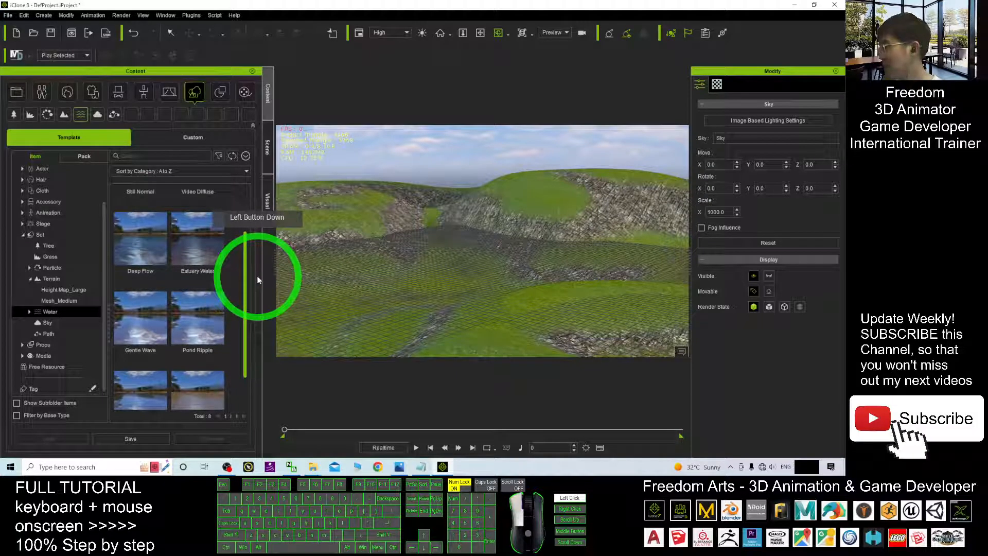
Add Pond Ripple water to the valleys, then switch it to the Deep Flow template
double_click(198, 324)
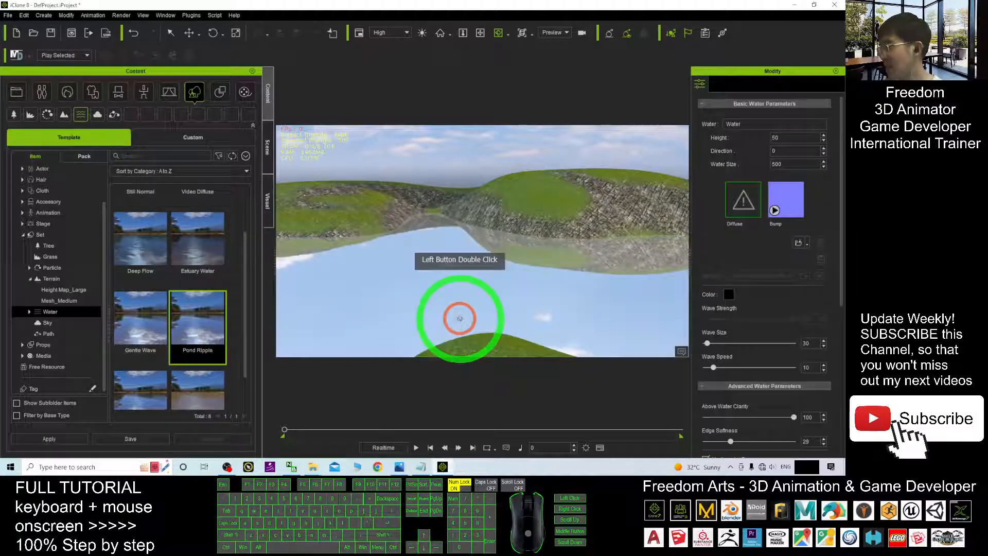
drag(459, 318, 557, 318)
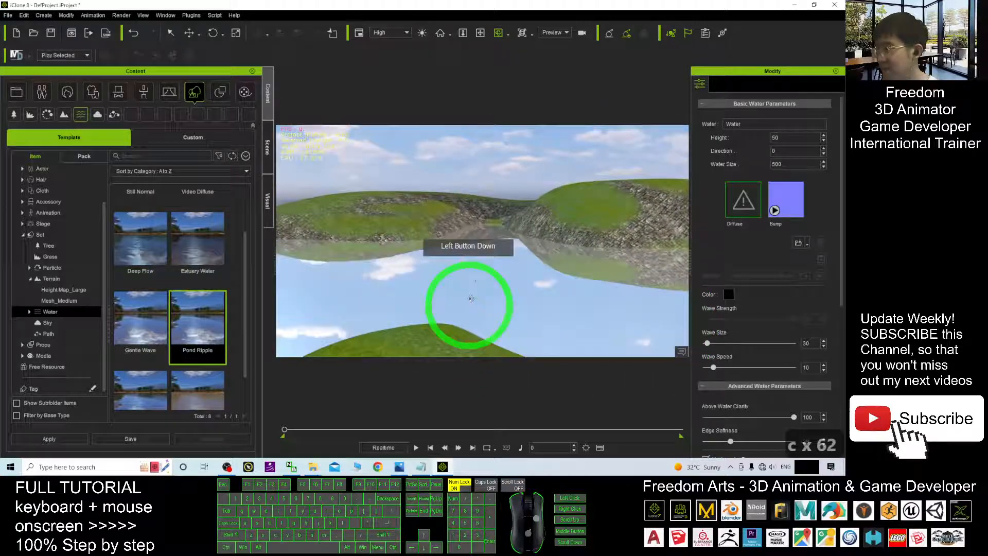
double_click(139, 240)
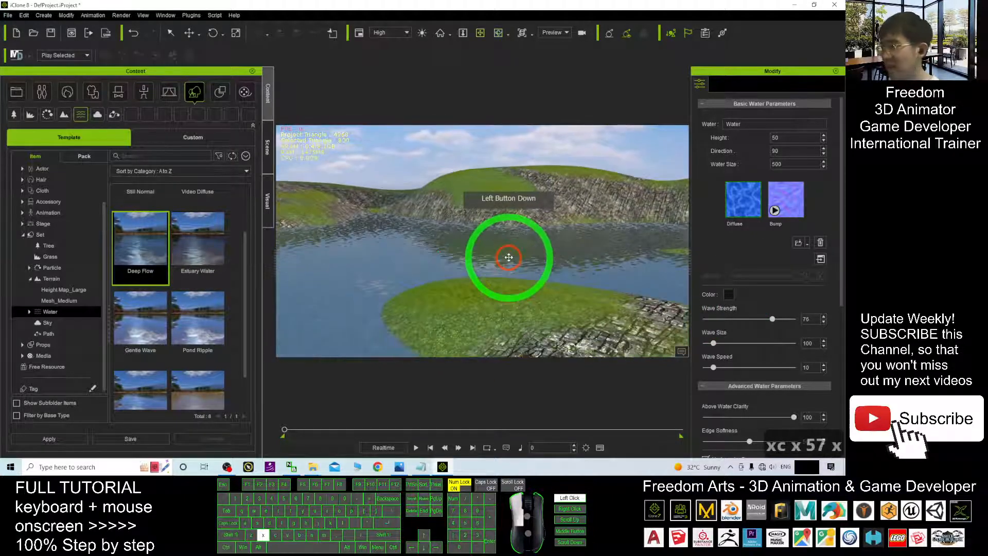
drag(508, 256, 288, 193)
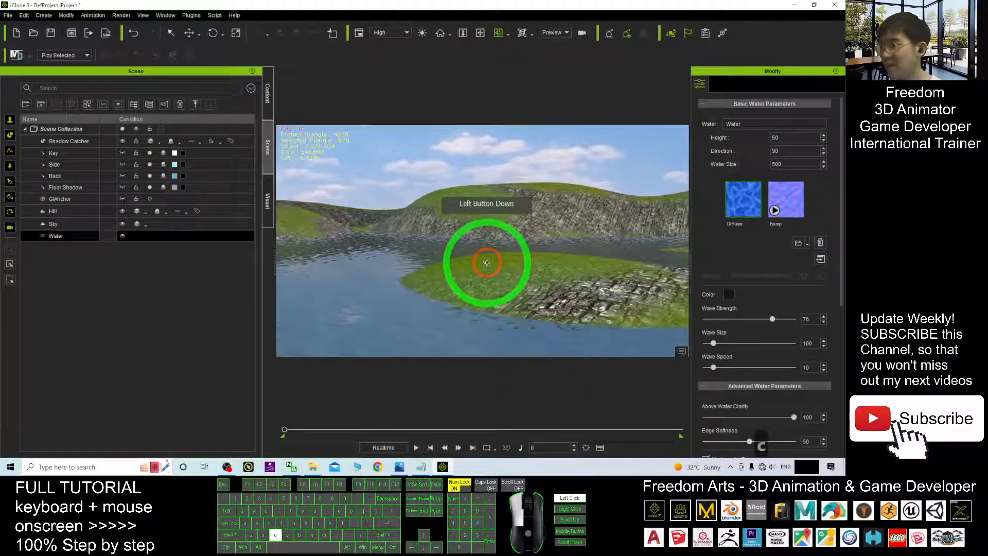
Set the water's wave size to 370 and wave speed to 64, previewing the flow with playback
click(415, 448)
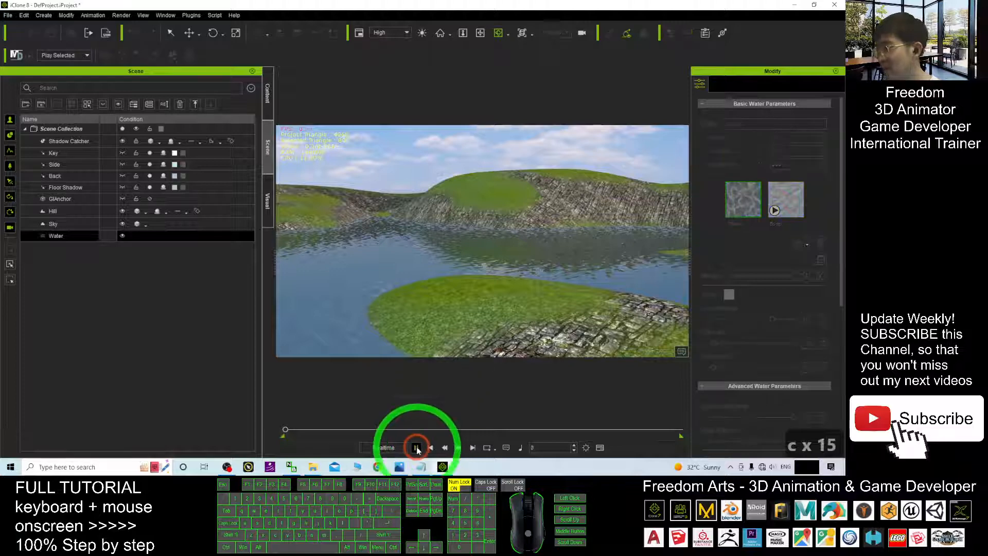
click(417, 448)
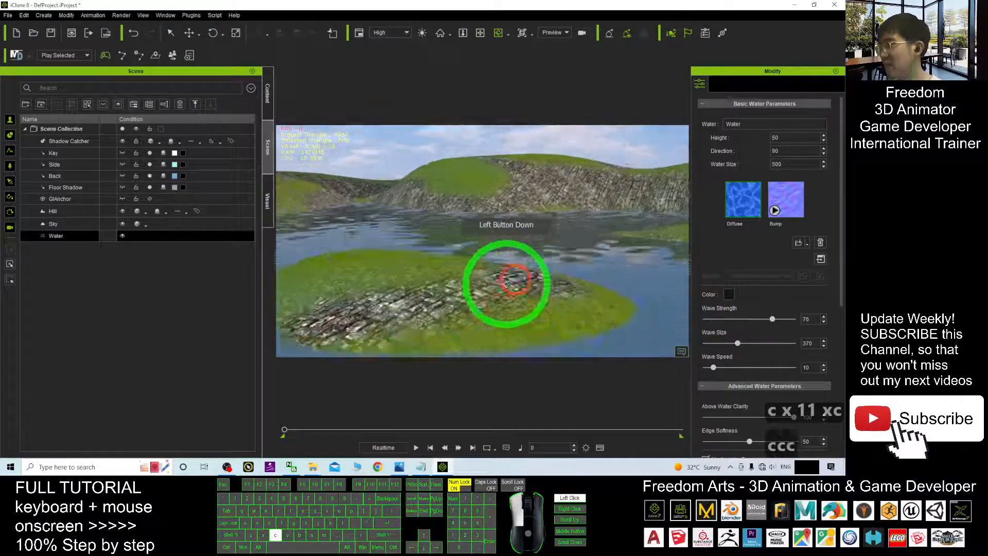
click(415, 448)
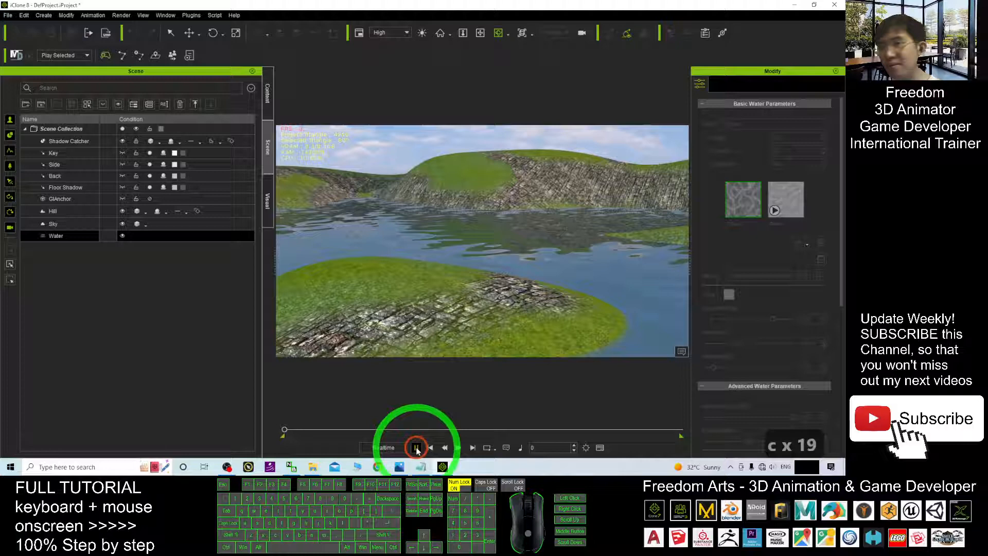
click(416, 448)
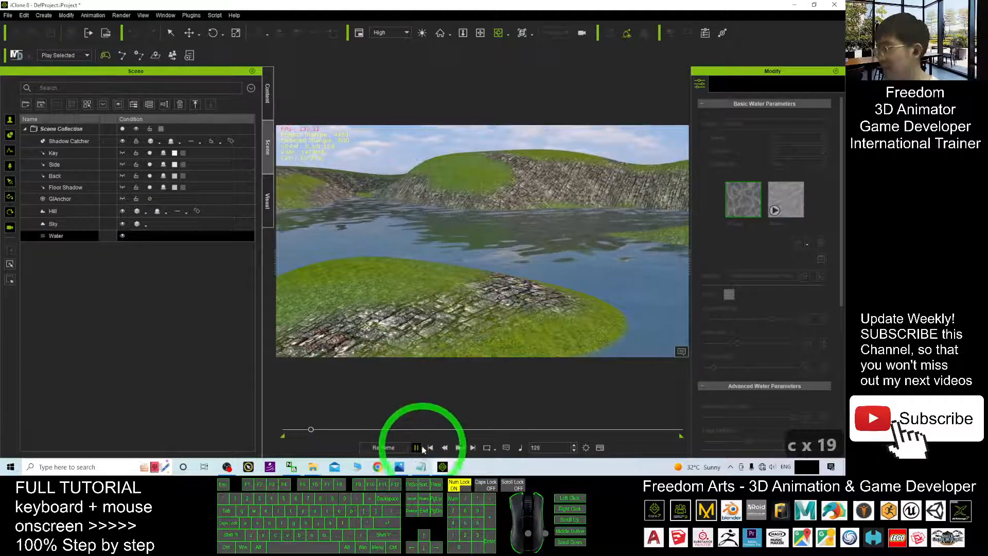
click(416, 448)
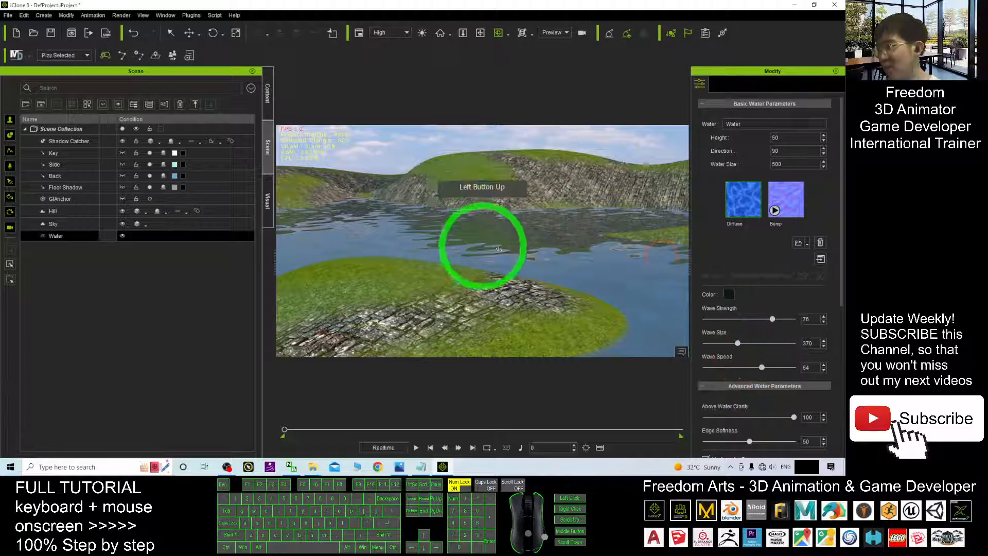
click(416, 448)
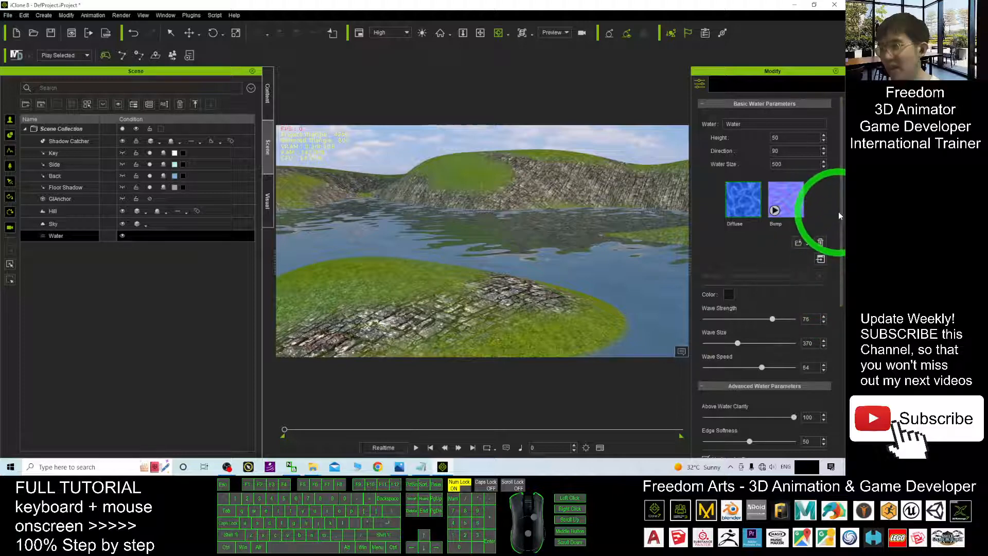
scroll(down, 3)
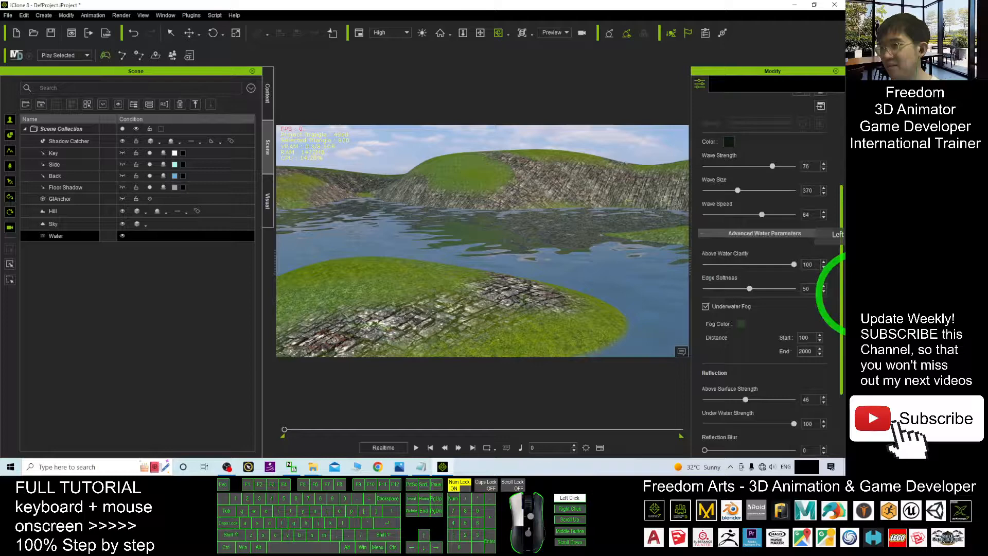
Set the water's flow direction to 270 in the Modify panel
click(55, 235)
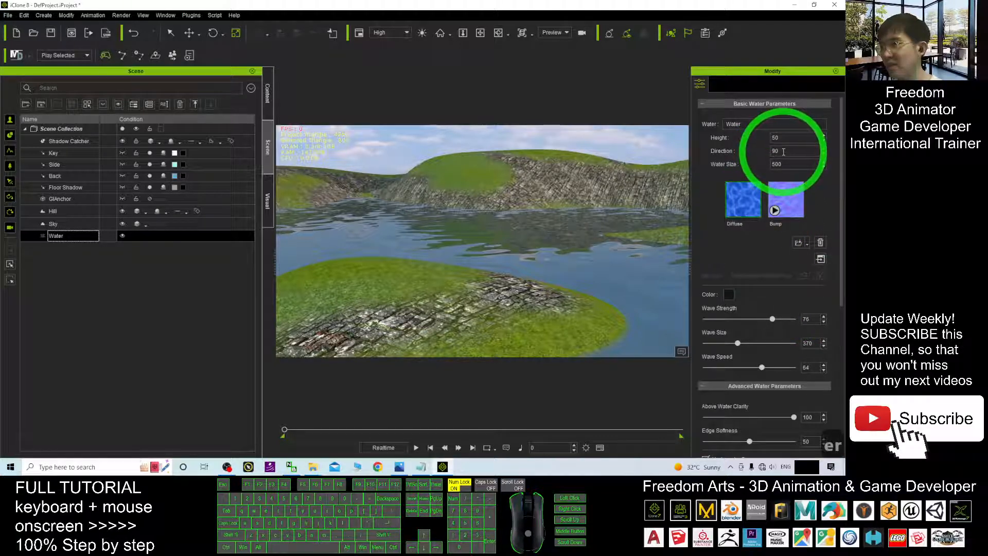
click(784, 151)
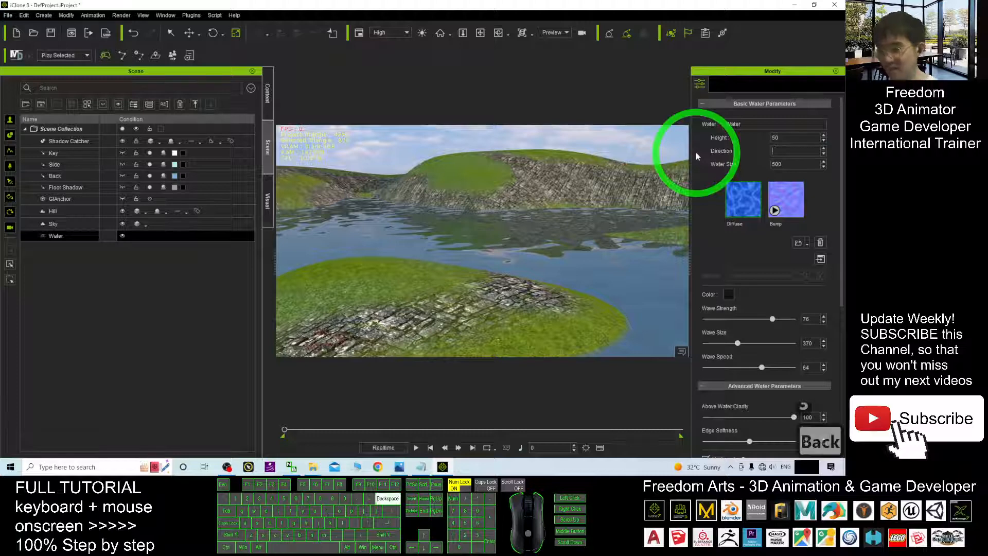
text(270)
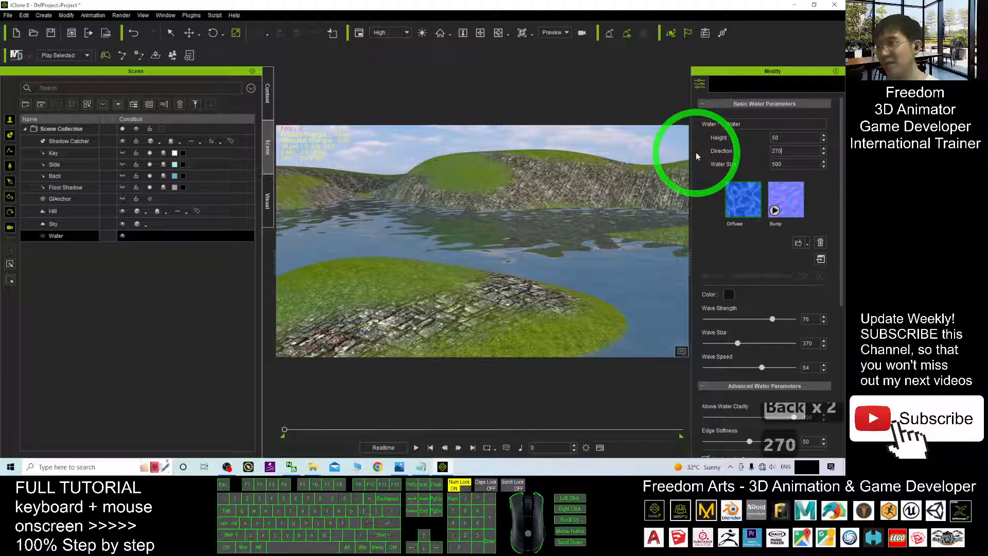
click(415, 447)
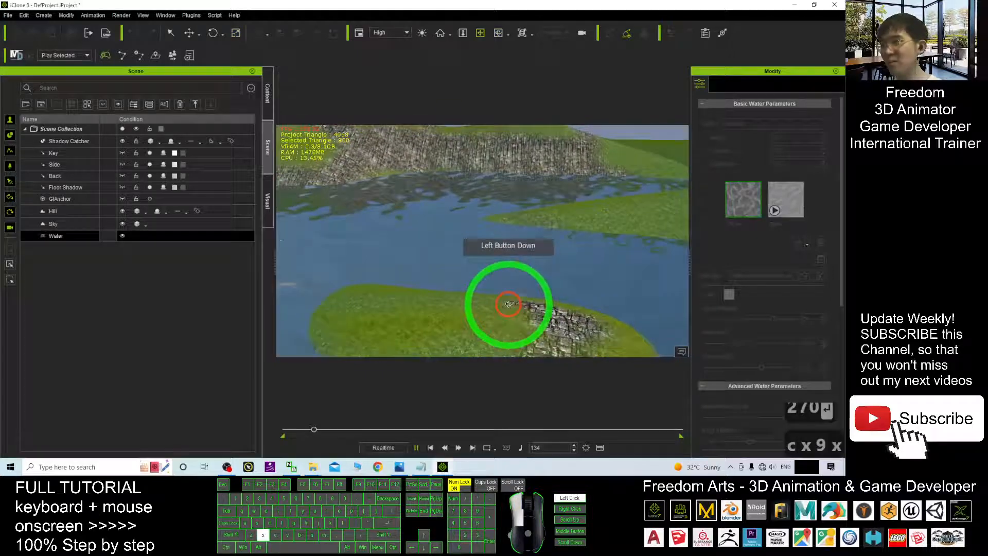
click(430, 447)
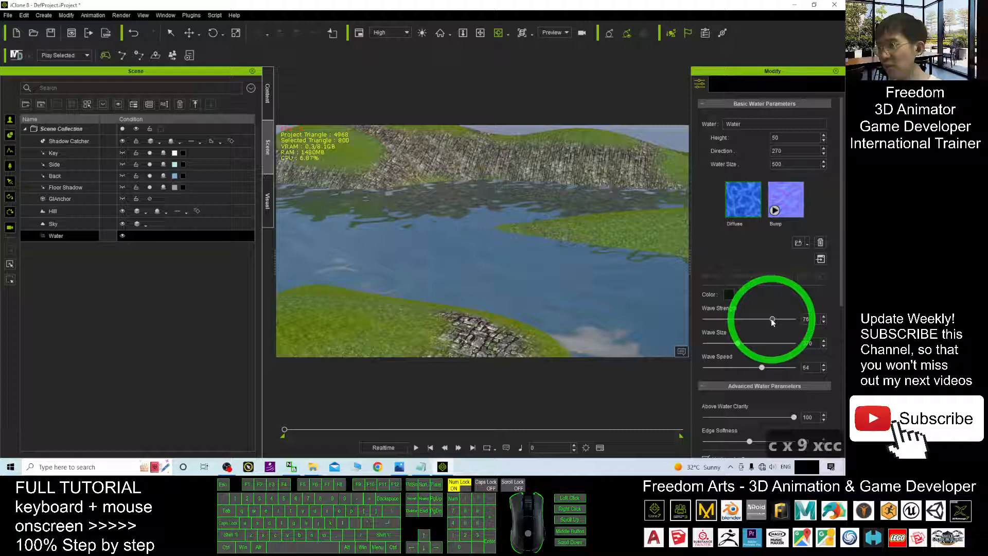
Calm the water to wave strength 49, size 259 and speed 7, then play the scene to watch it flow
drag(772, 318, 712, 318)
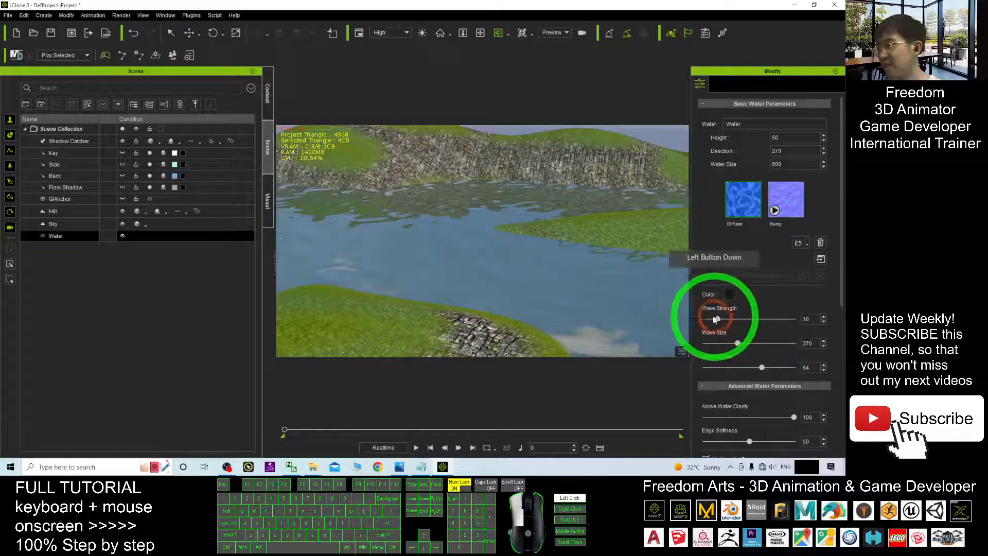
drag(732, 319, 740, 319)
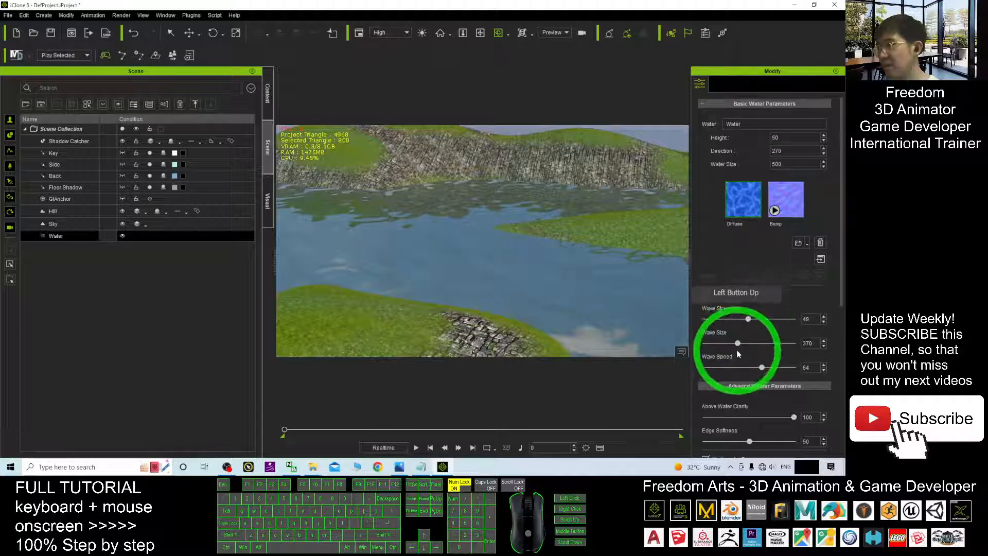
drag(747, 344, 728, 344)
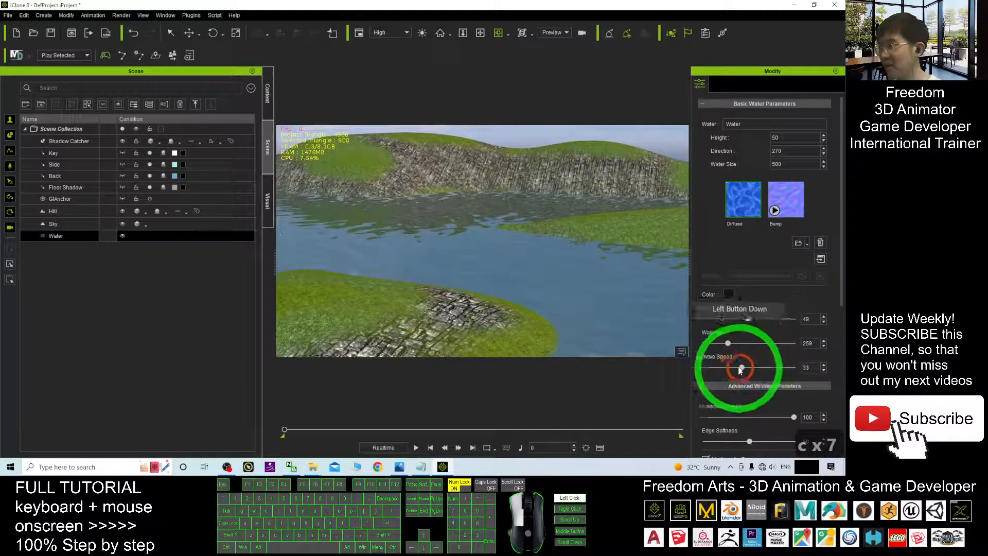
click(415, 448)
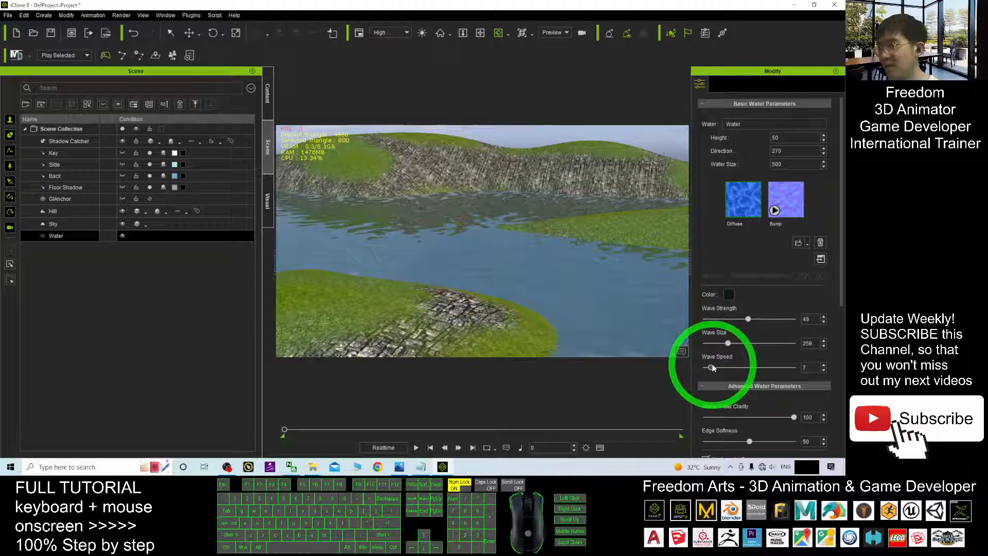
click(415, 448)
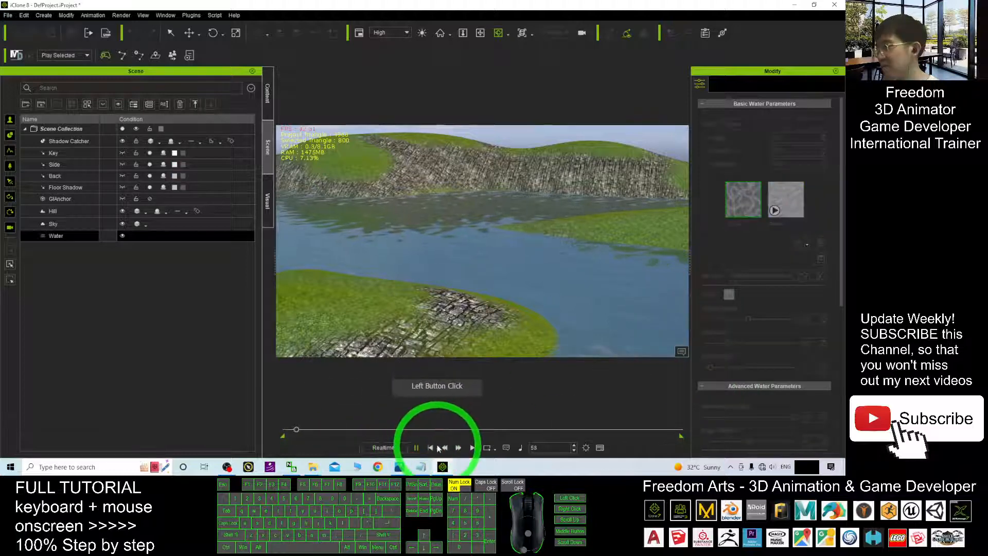
Stop playback and set the water Height to 0, checking the level against the hills
click(547, 271)
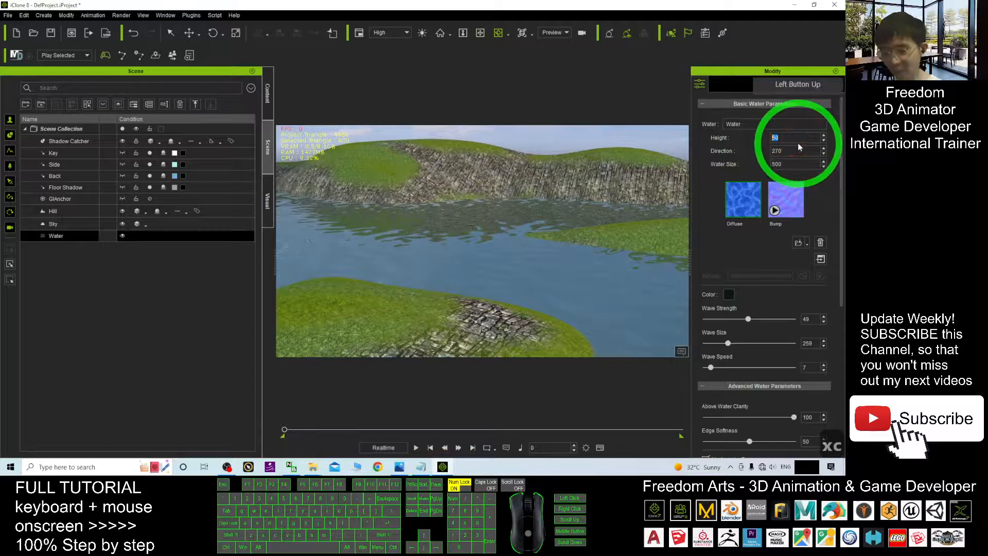
text(0)
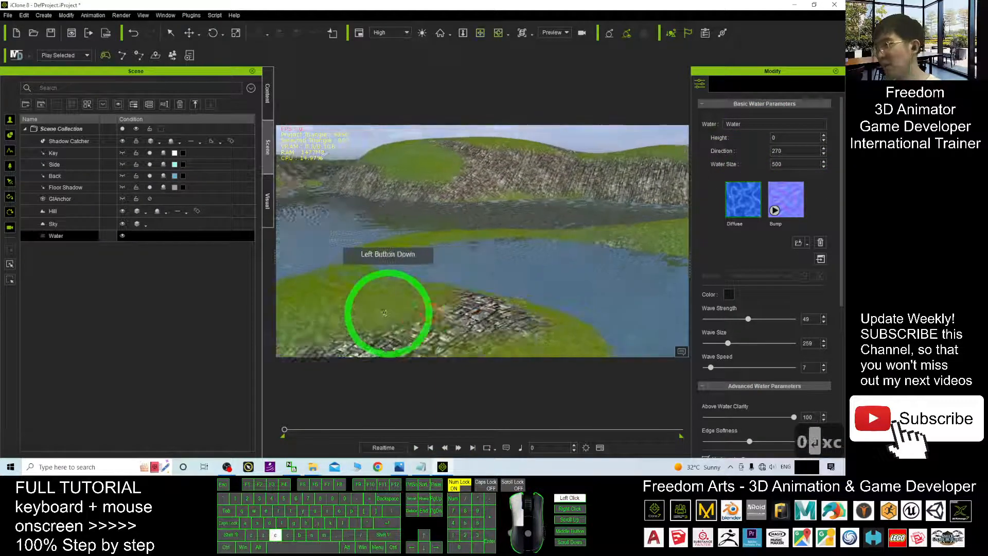
drag(388, 313, 537, 328)
text(200)
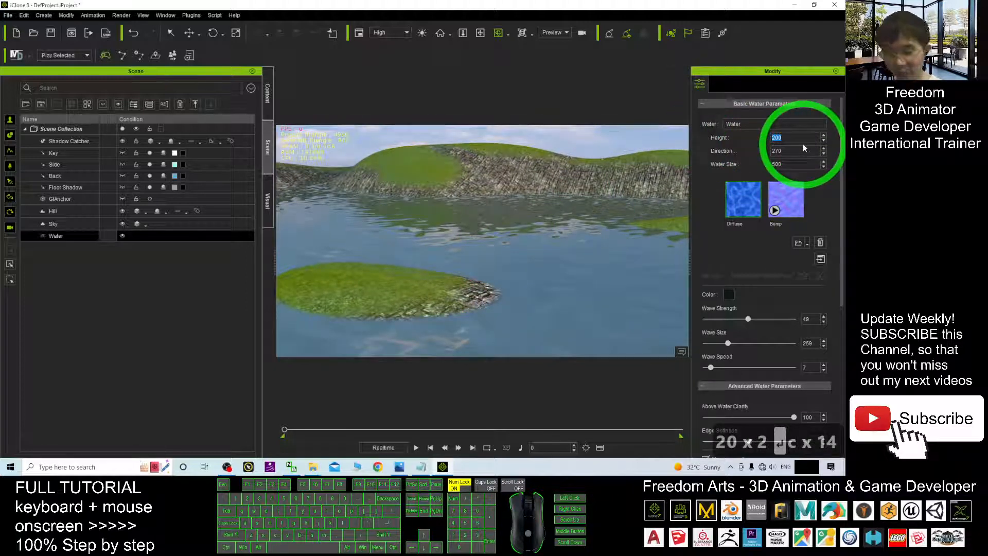
Raise the water Height to 30 and inspect the hills, then select the Hill terrain
text(30)
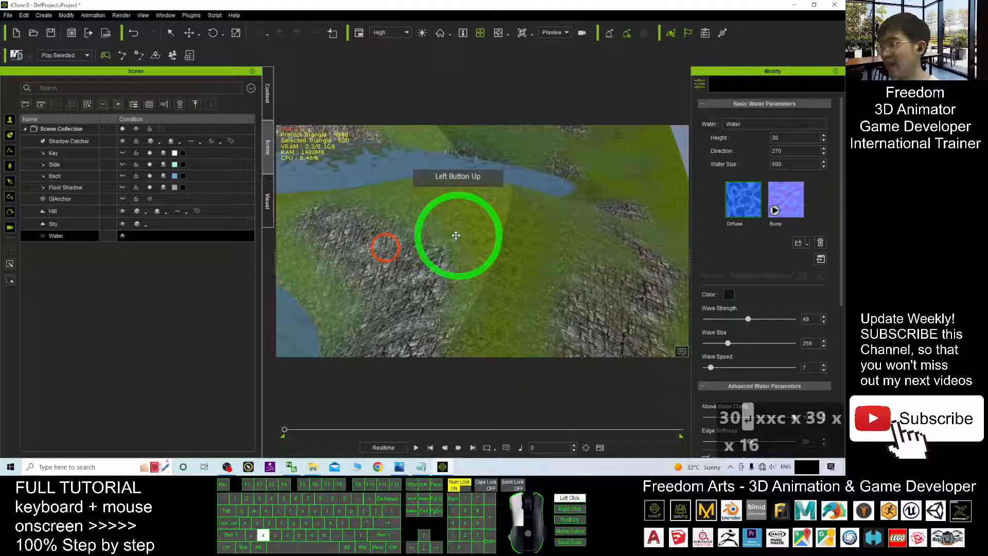
drag(456, 235, 538, 270)
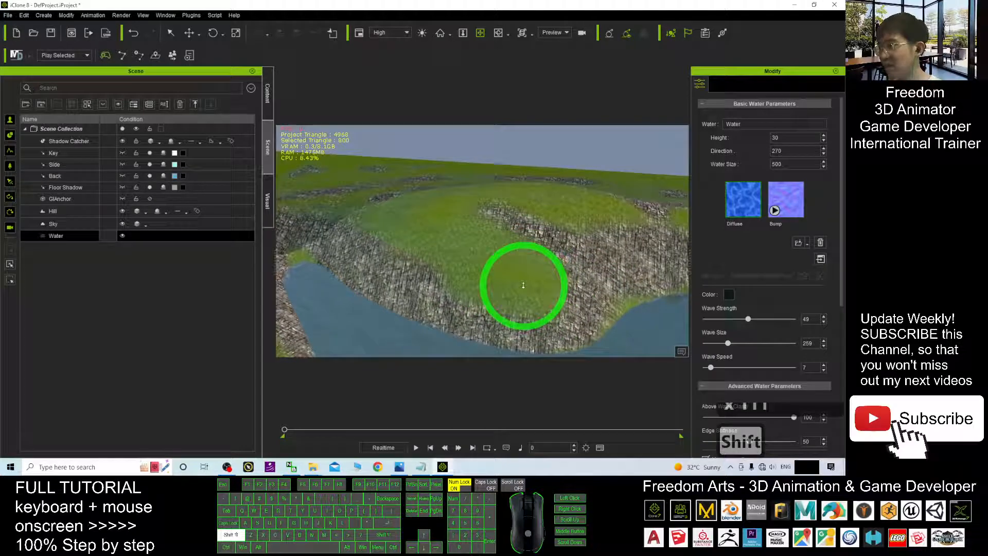
drag(523, 285, 483, 285)
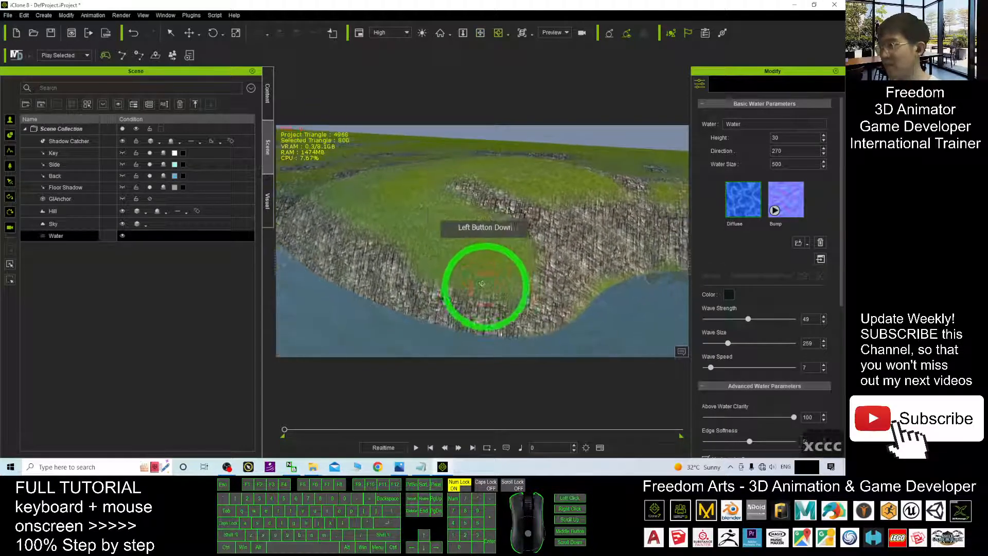
click(52, 210)
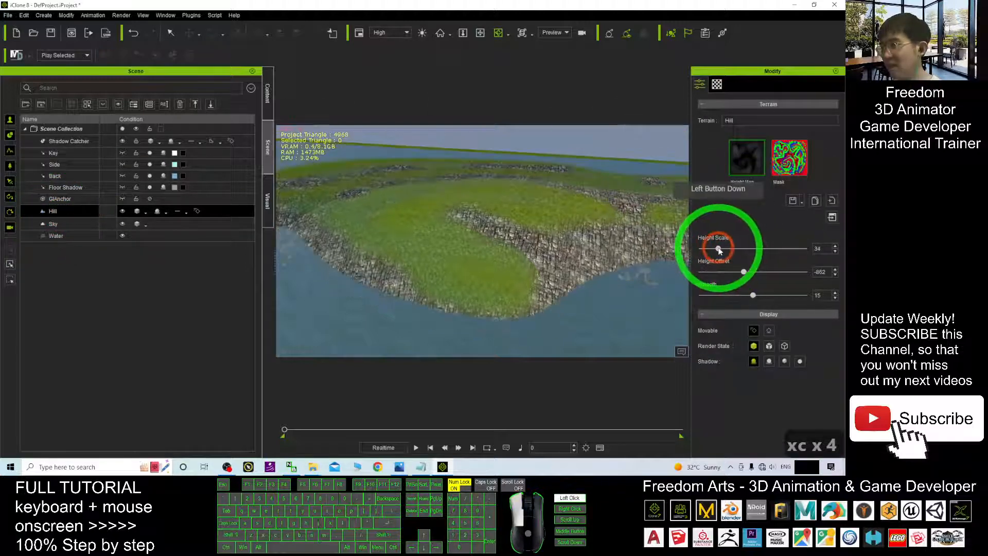
Give the Hill terrain a Height Scale of 53 and a Height Offset of -905
drag(725, 248, 731, 248)
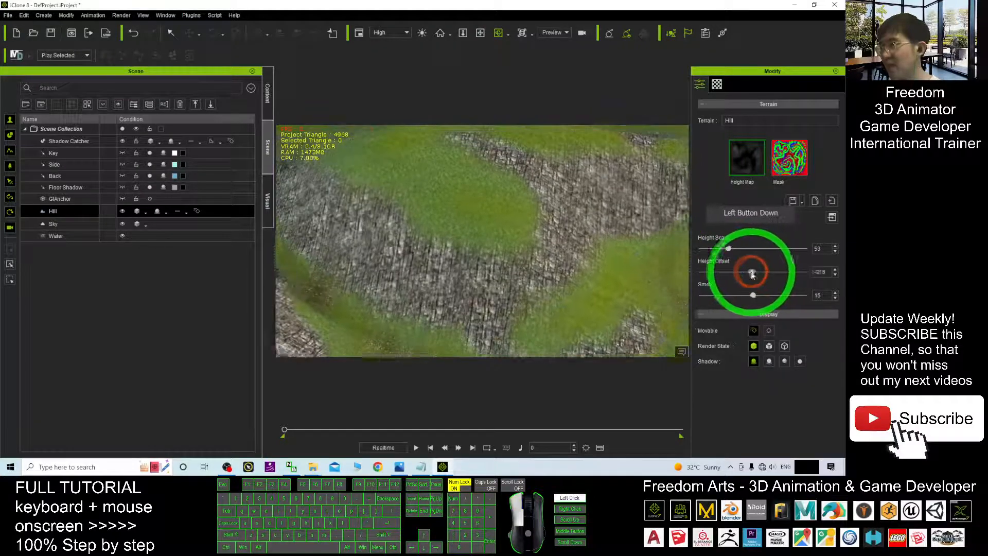
drag(753, 272, 743, 272)
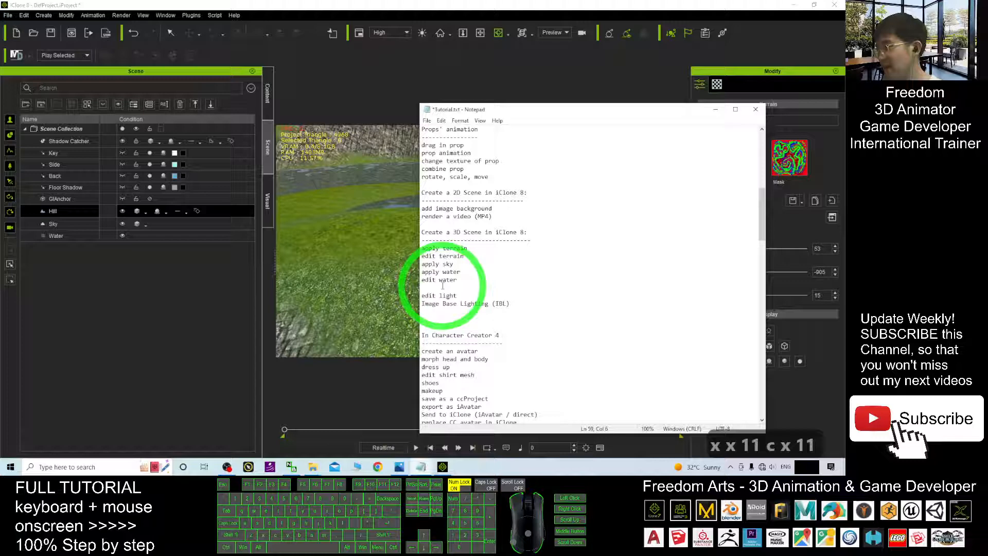
Review the Notepad checklist whose next item is editing light, then return to iClone
click(442, 287)
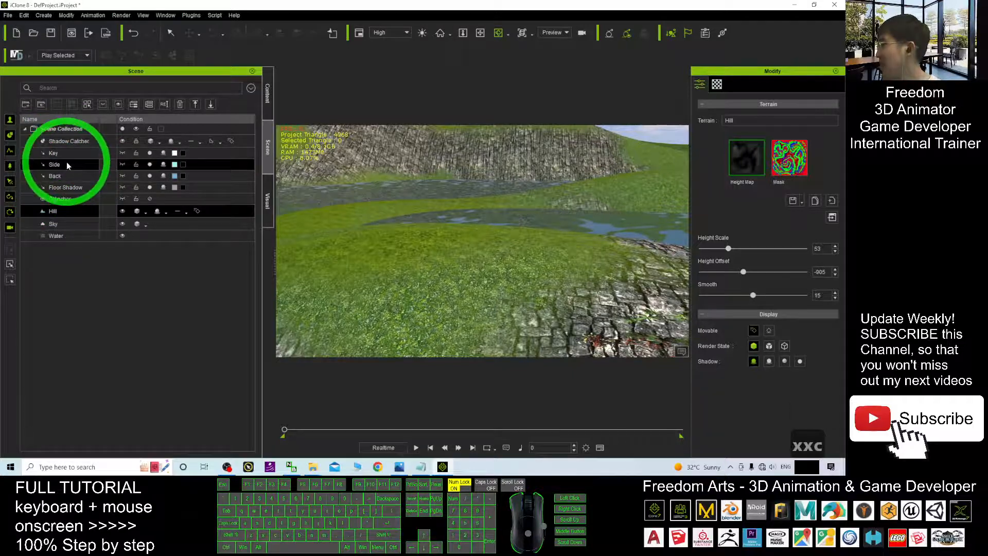
Select the Key light and change its brightness multiplier
click(54, 153)
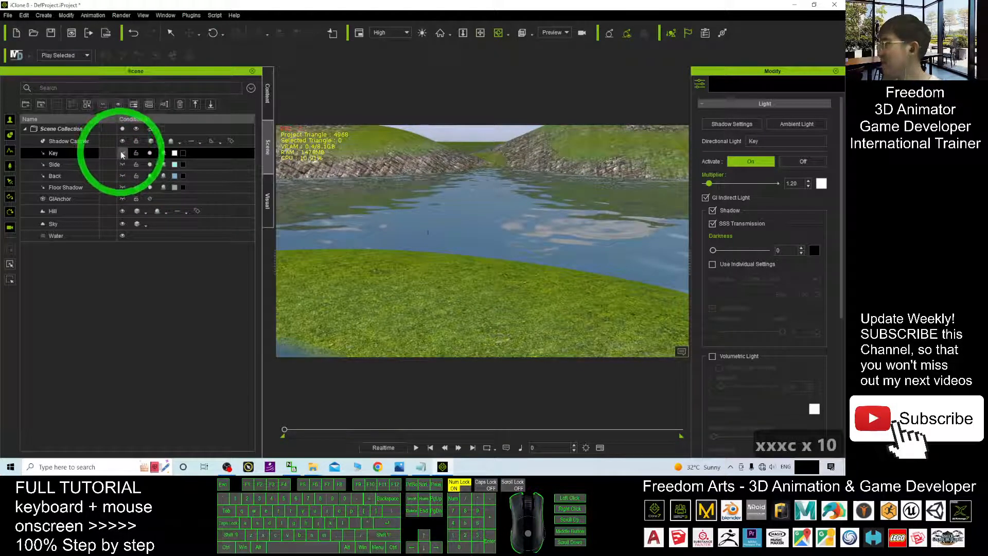
click(53, 152)
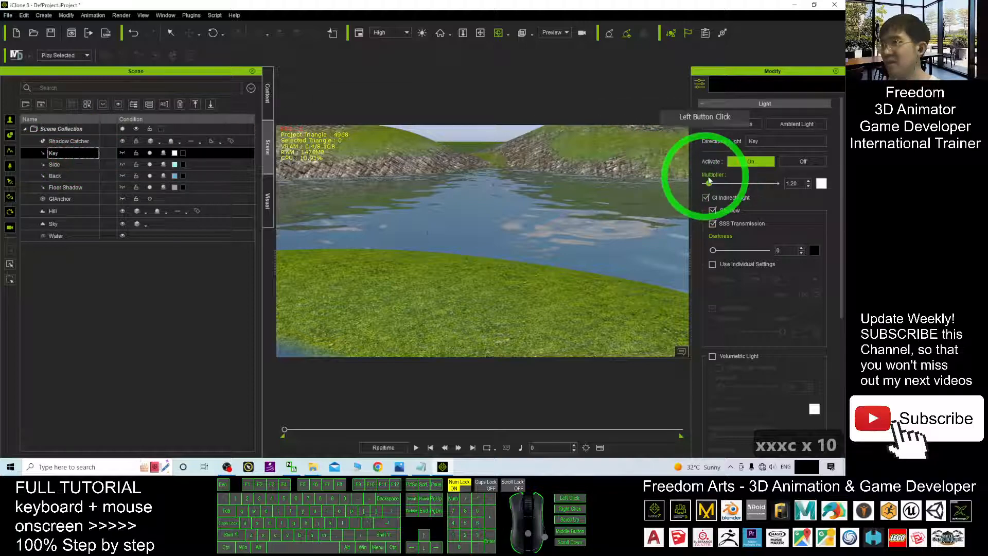
drag(722, 183, 739, 183)
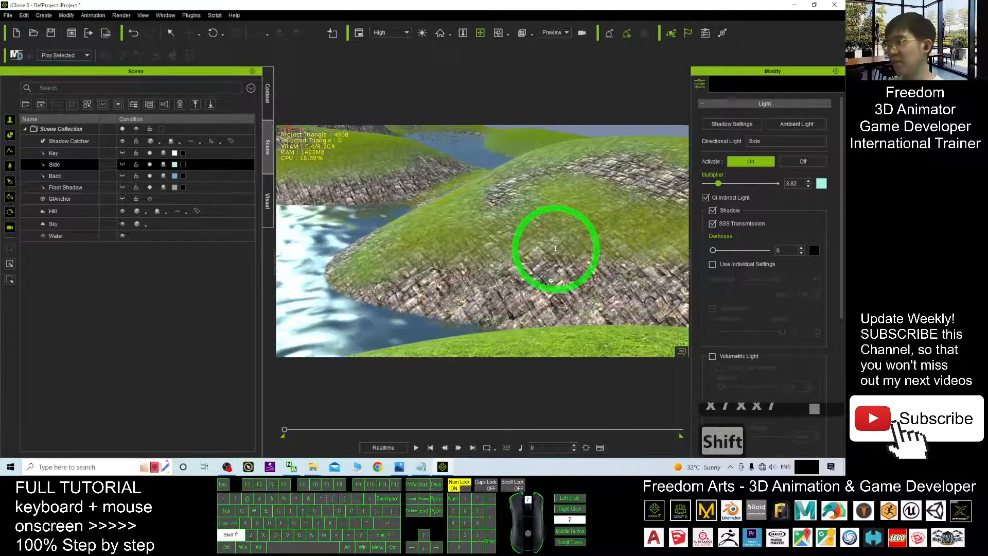
Inspect the lighting over the hills and sky, then return from the notes to the scene
drag(555, 246, 618, 226)
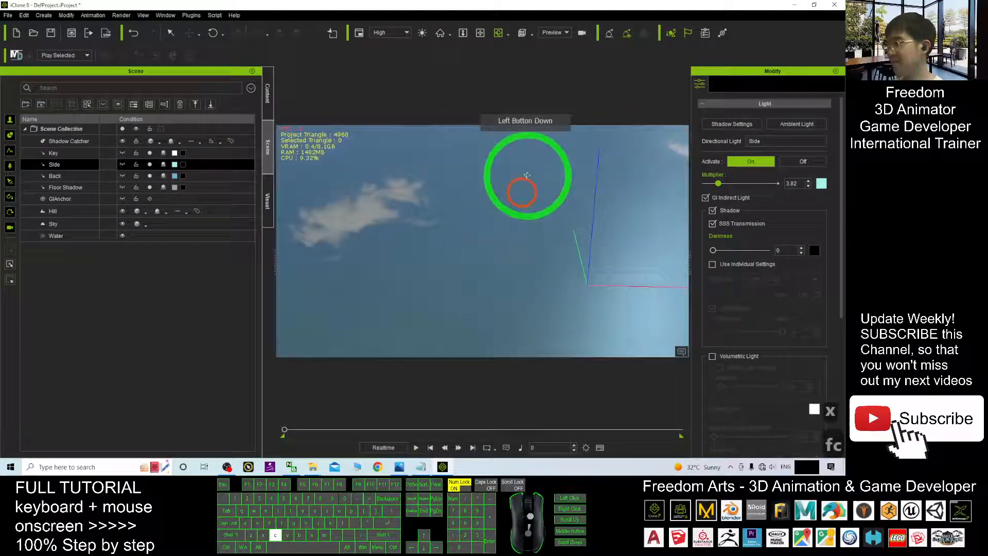
drag(527, 175, 514, 264)
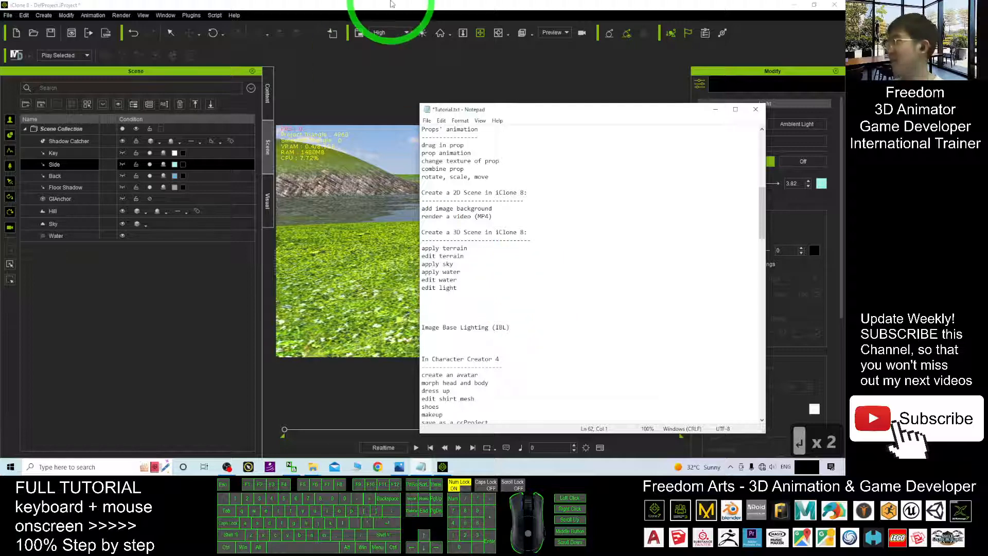
click(8, 14)
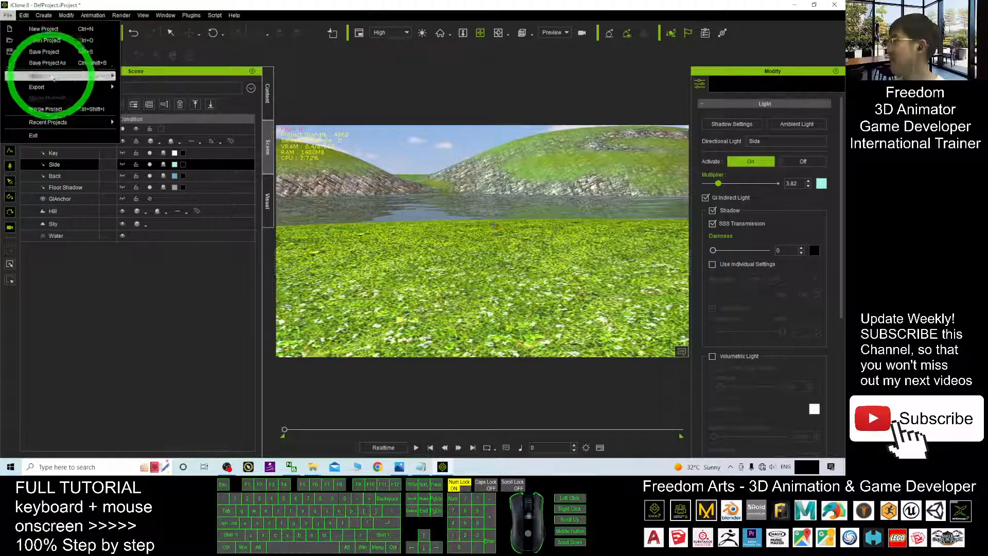
Save the project as '3D Scene' on the Desktop, then bring up the tutorial cover image
click(48, 63)
text(3D Scene)
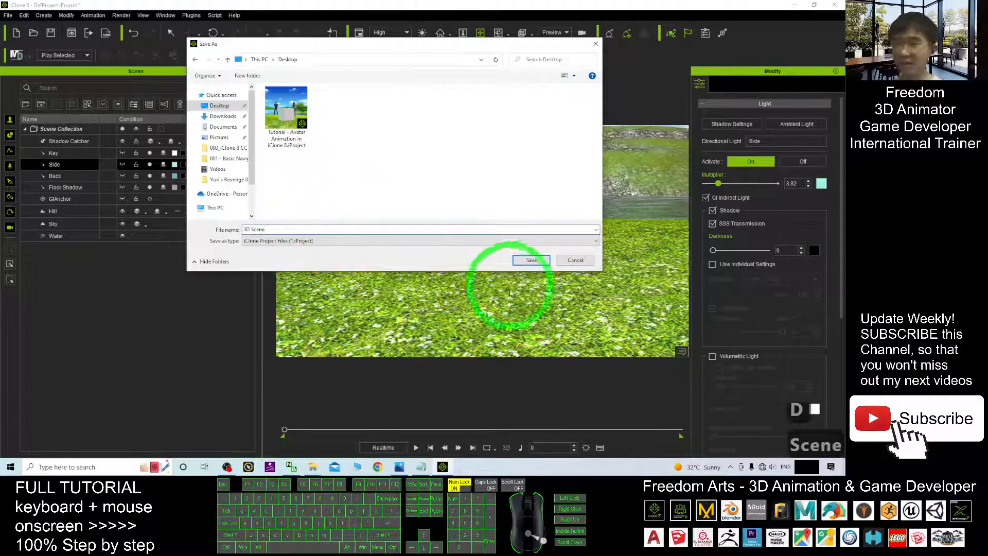
click(531, 261)
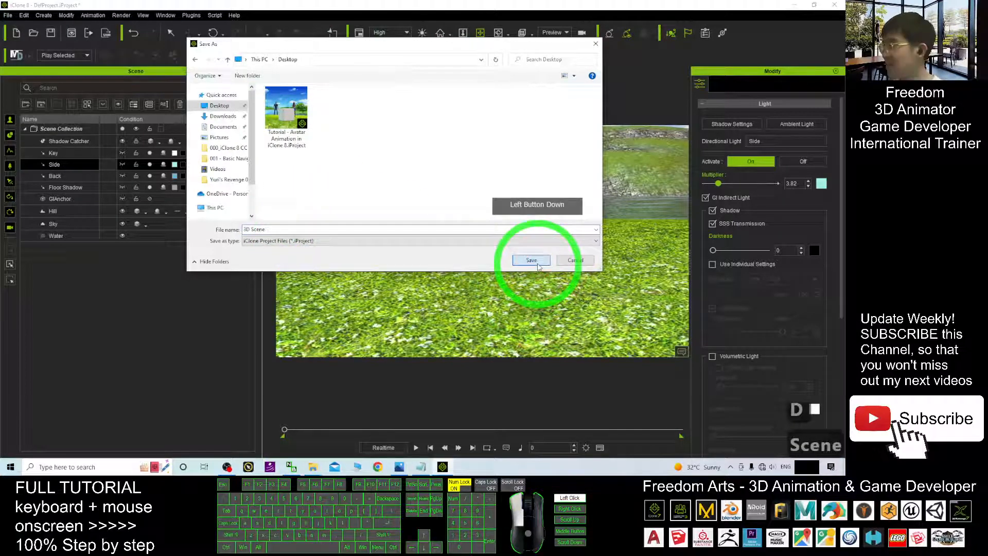
click(532, 261)
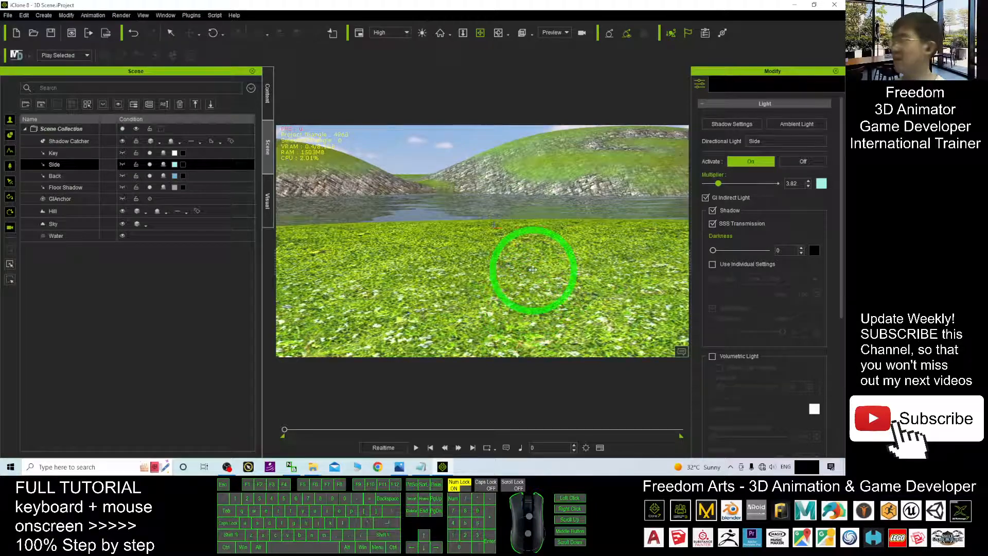
click(401, 467)
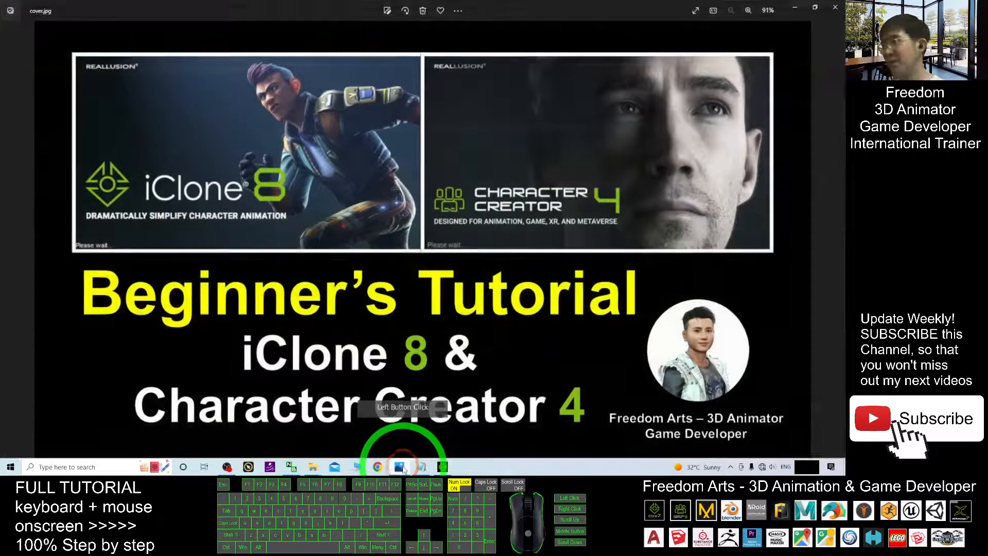